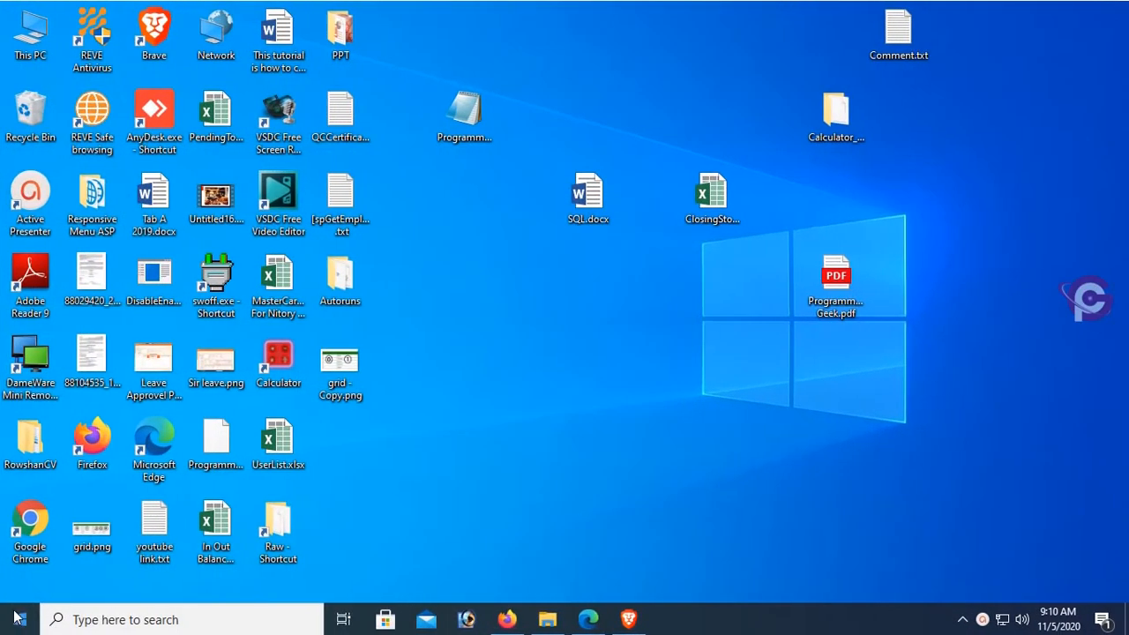
Launch SQL Server Management Studio 2014 from the Start menu and enter the login password.
{"action": "left_click", "coordinate": [18, 619]}
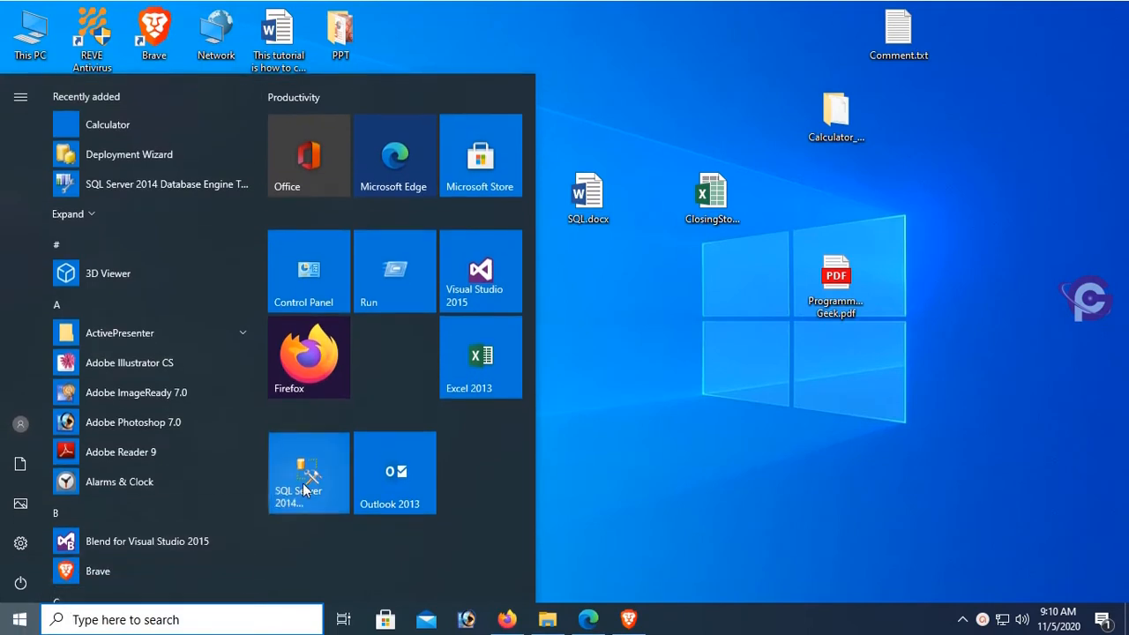
{"action": "left_click", "coordinate": [308, 472]}
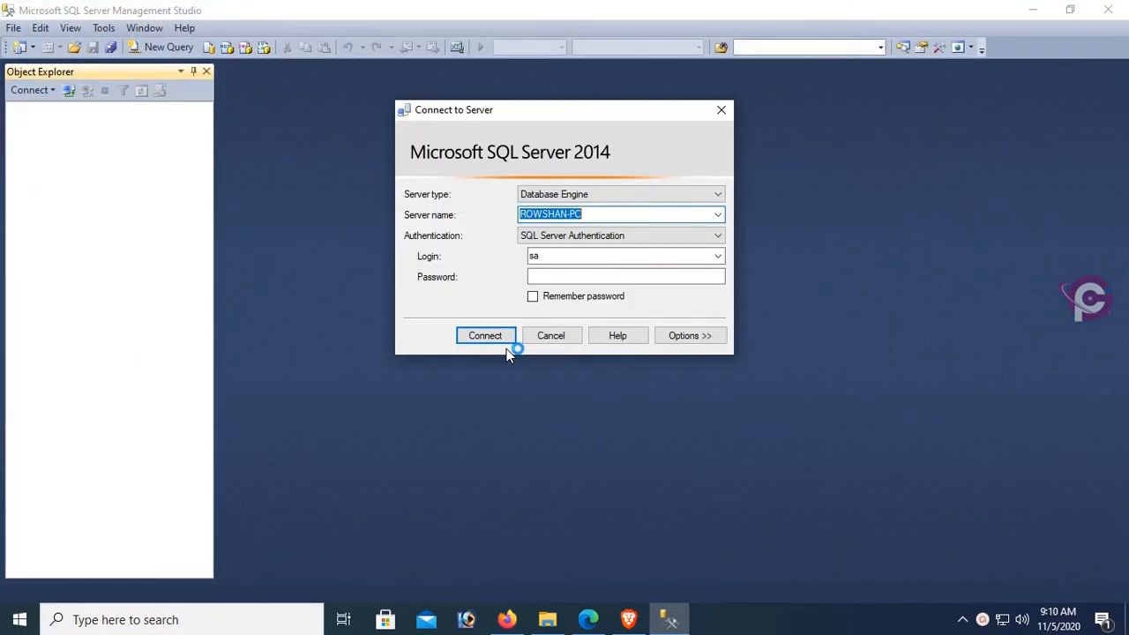
{"action": "left_click", "coordinate": [626, 276]}
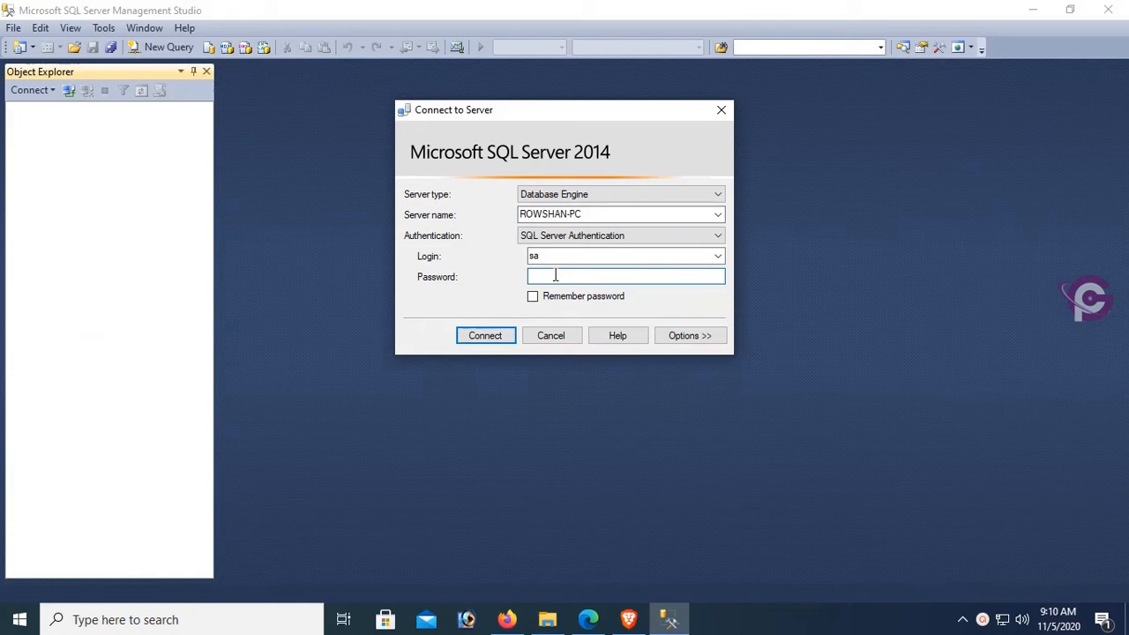
{"action": "type", "text": "****"}
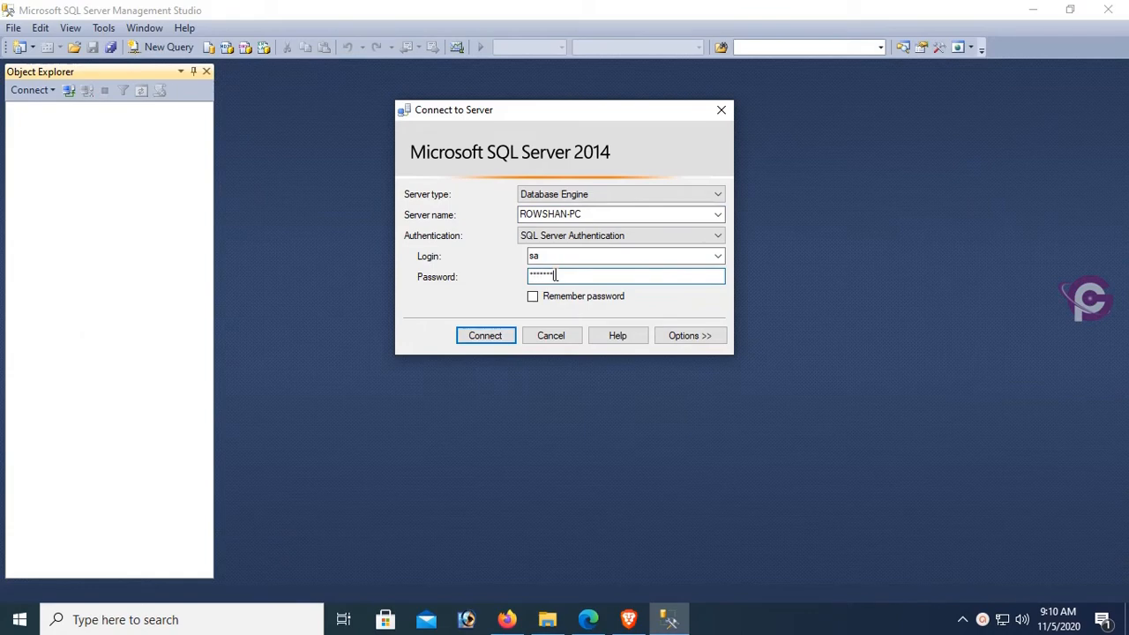
Connect, then expand Databases > ProgrammingTutorialDB > Tables and open the Tables context menu.
{"action": "left_click", "coordinate": [484, 335]}
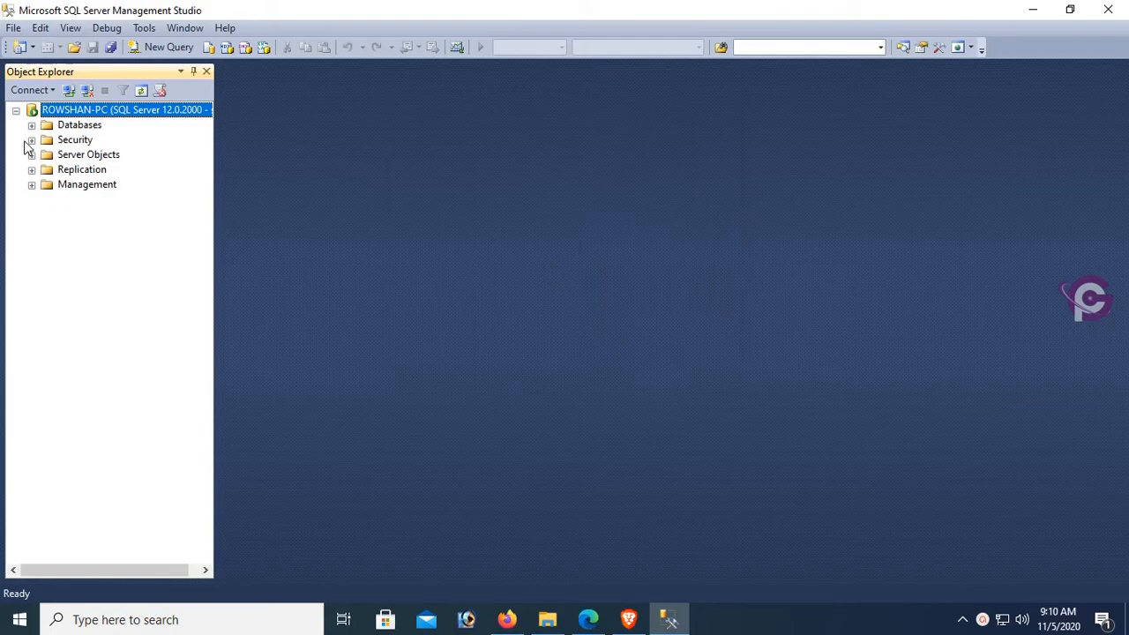
{"action": "left_click", "coordinate": [30, 124]}
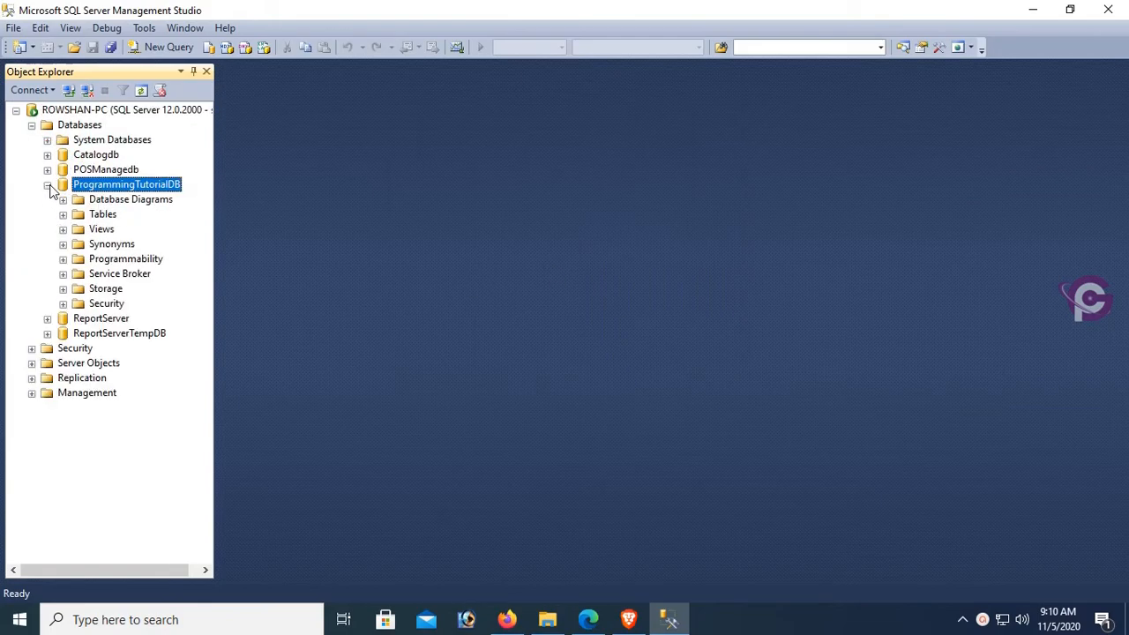
{"action": "left_click", "coordinate": [63, 214]}
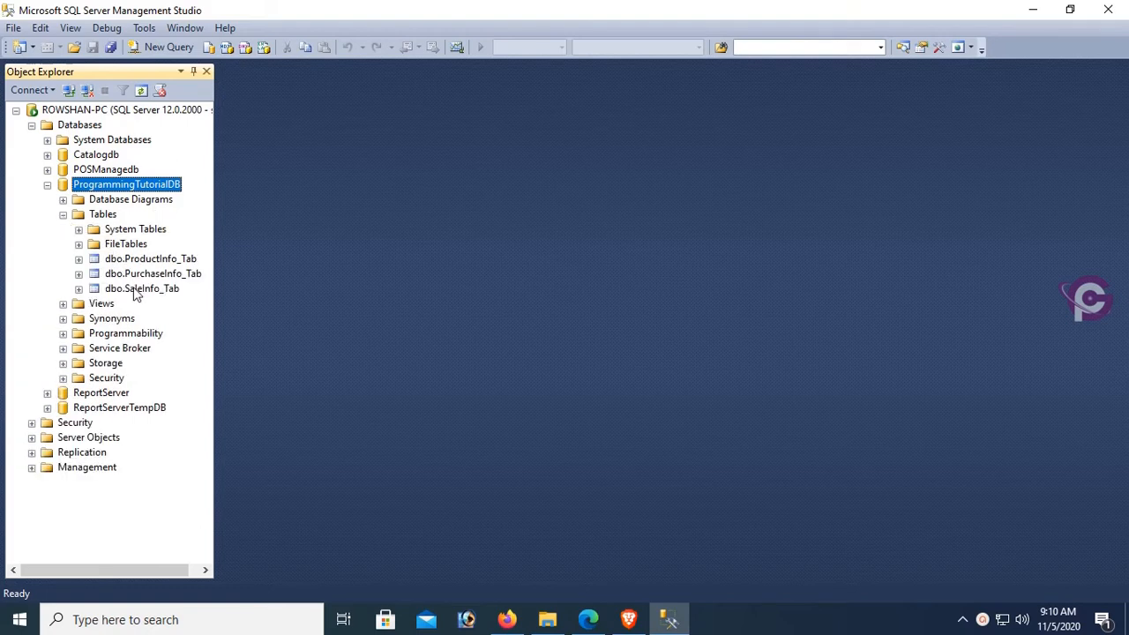
{"action": "right_click", "coordinate": [103, 213]}
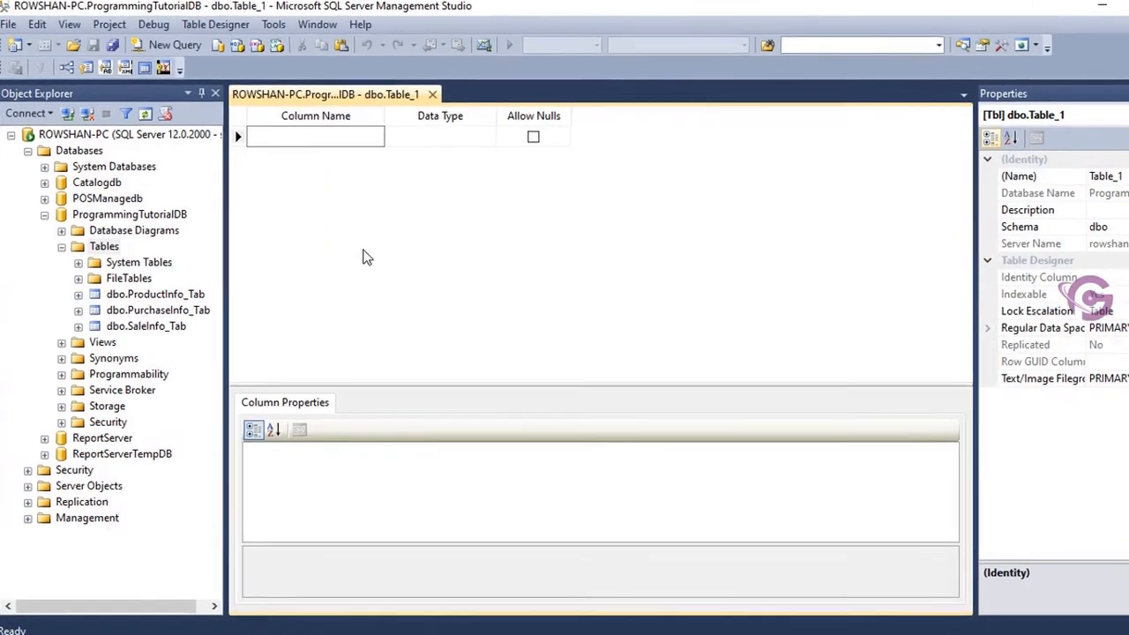
Add column ID of type int and set it as the primary key.
{"action": "type", "text": "ID"}
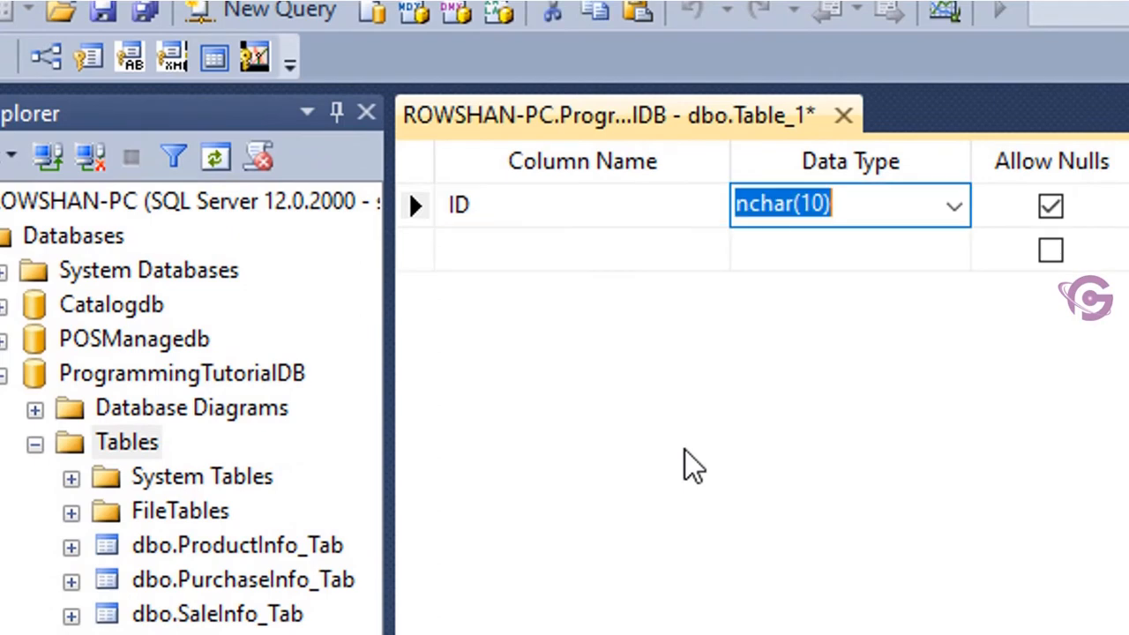
{"action": "type", "text": "int"}
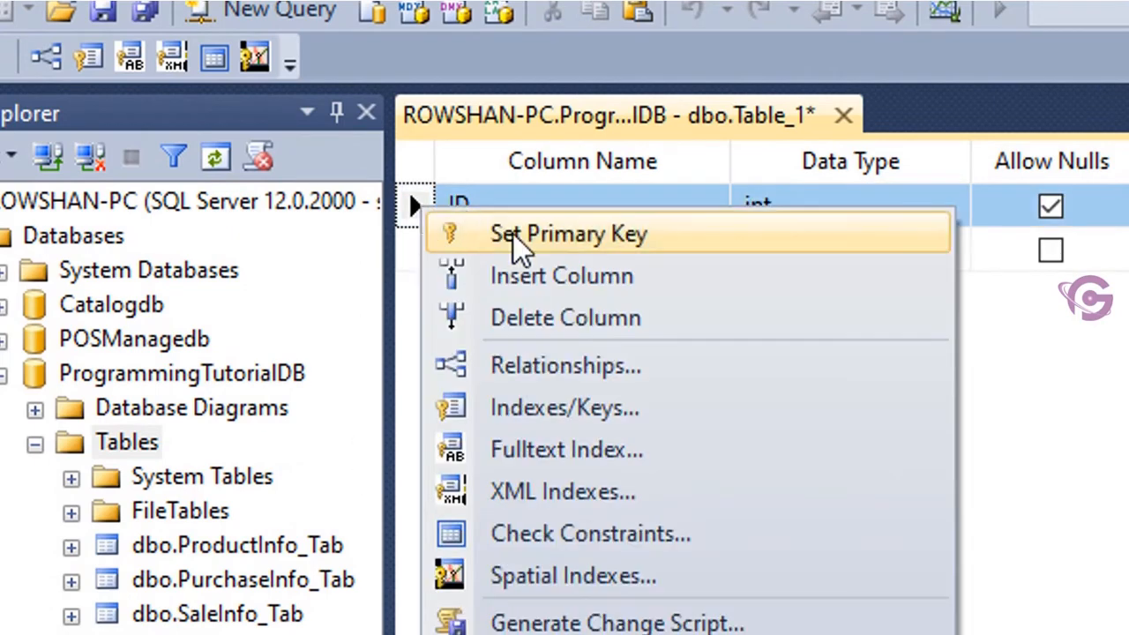
{"action": "left_click", "coordinate": [568, 233]}
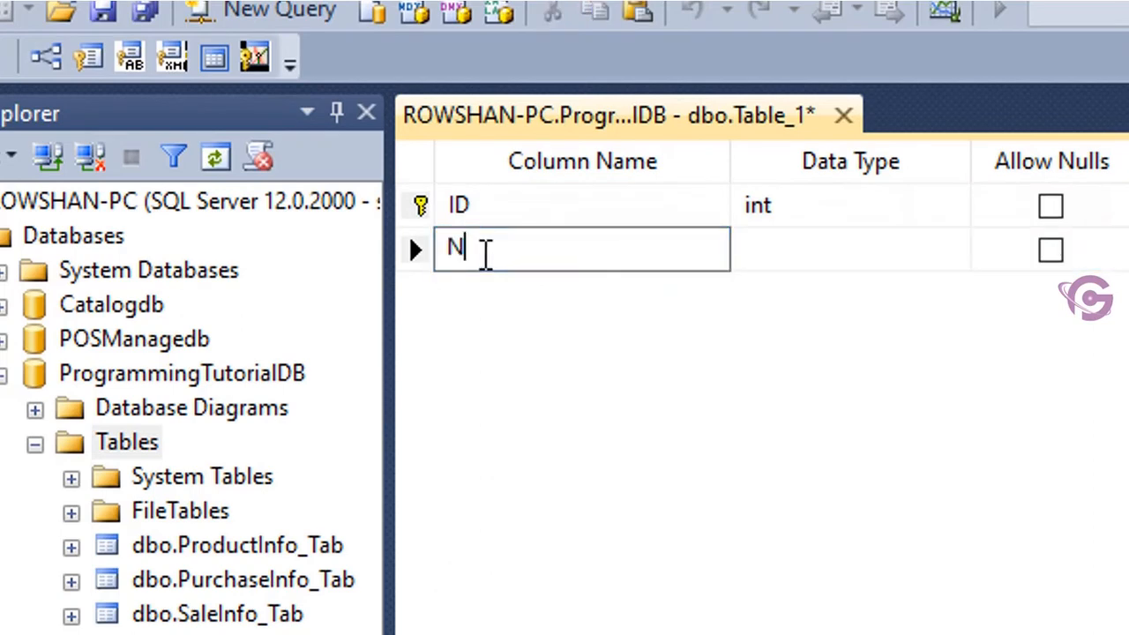
Add columns Name as nvarchar(5) and Address as nvarchar(50).
{"action": "type", "text": "ame"}
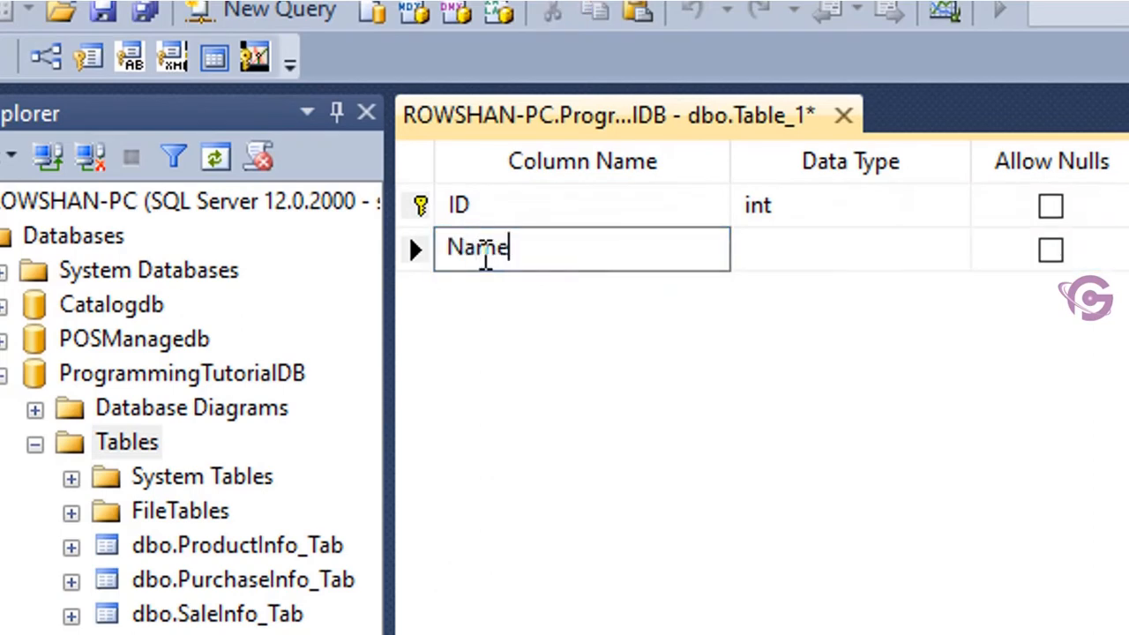
{"action": "left_click", "coordinate": [850, 247]}
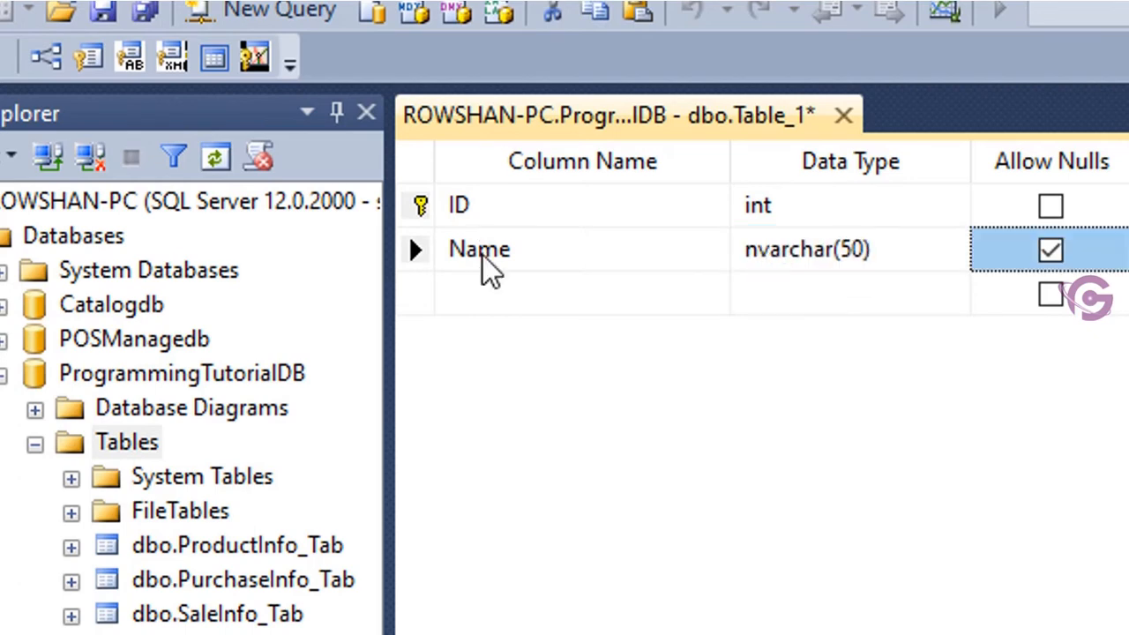
{"action": "left_click", "coordinate": [847, 248]}
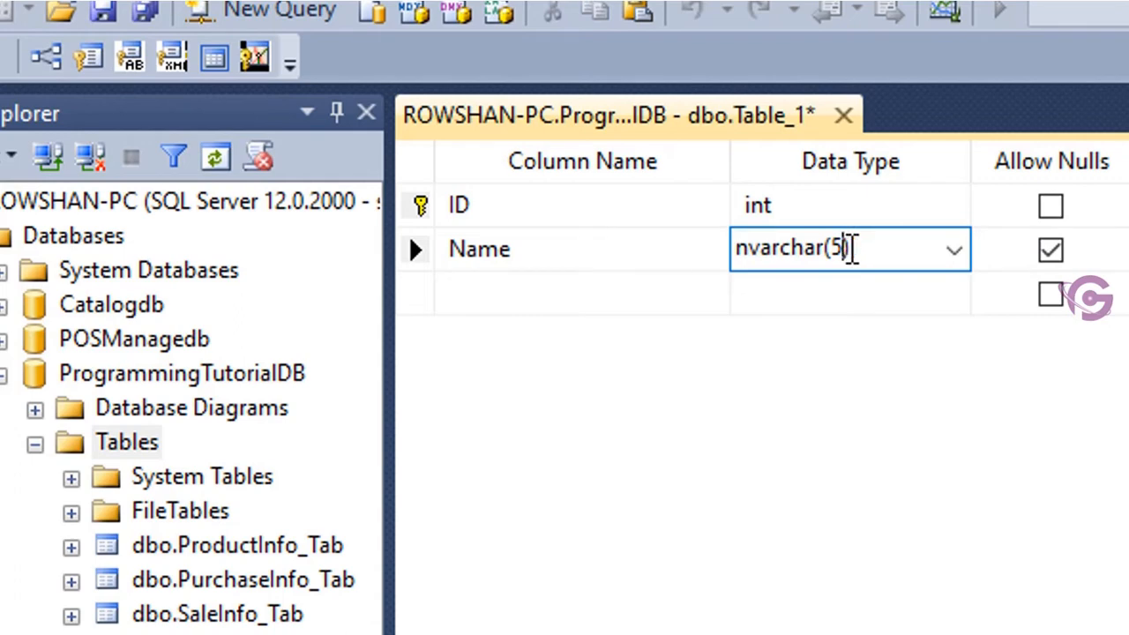
{"action": "left_click", "coordinate": [582, 294]}
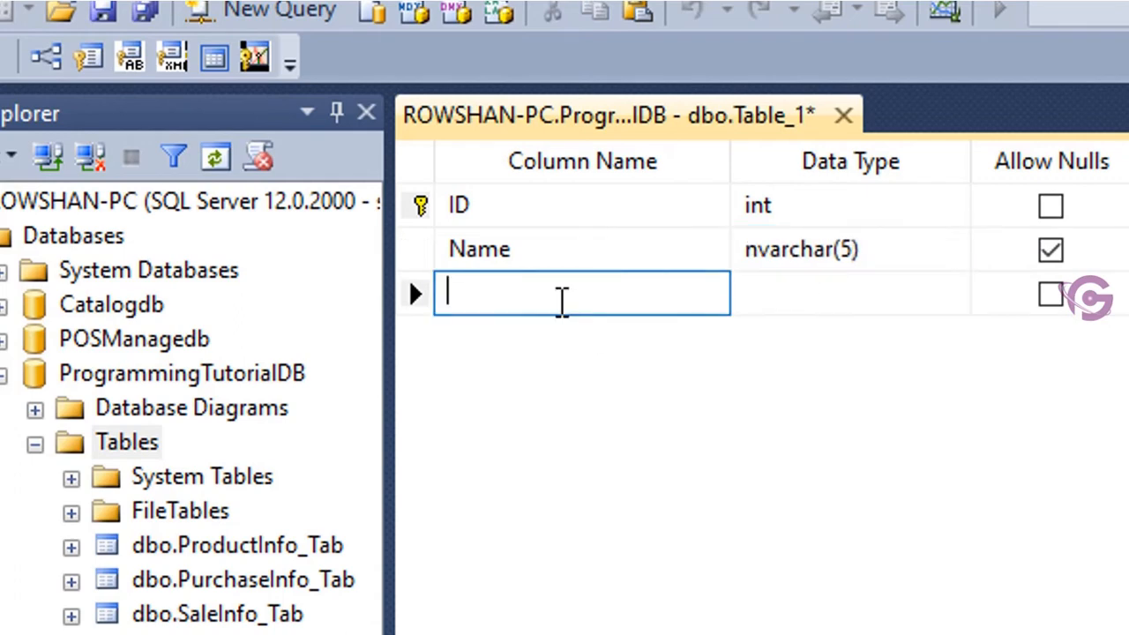
{"action": "type", "text": "Add"}
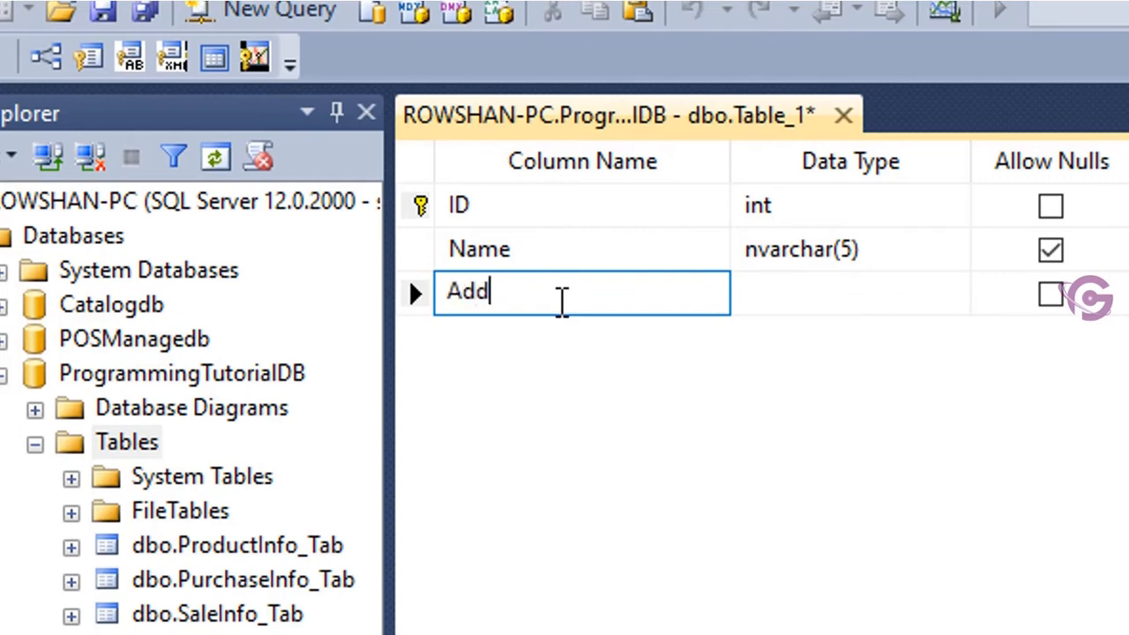
{"action": "type", "text": "ress"}
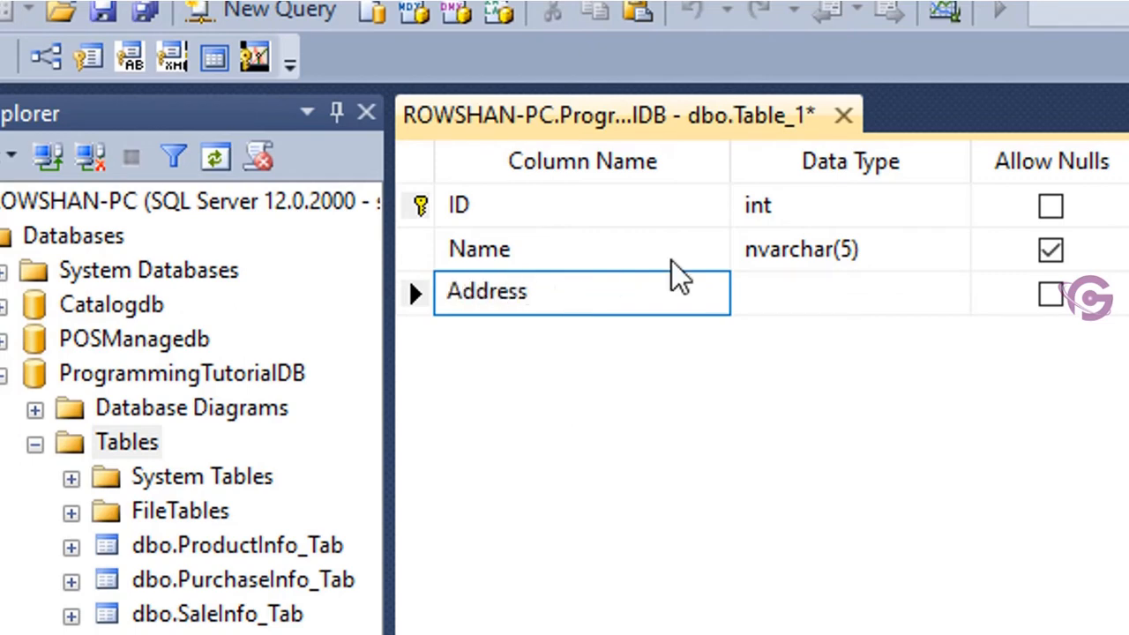
{"action": "type", "text": "n"}
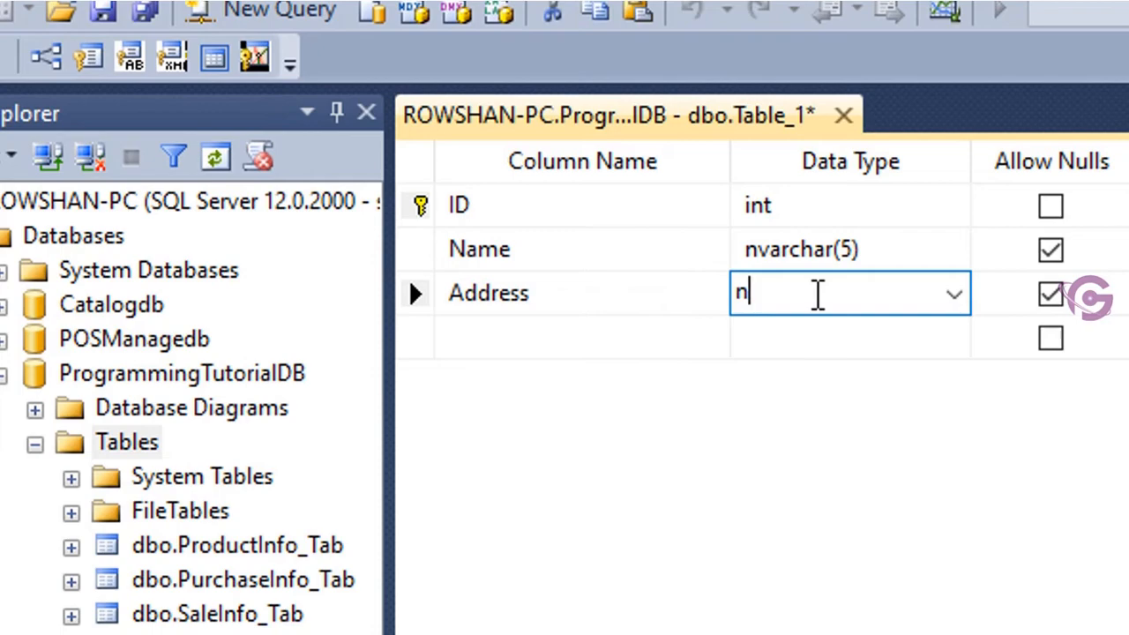
{"action": "type", "text": "nvarchar(50)"}
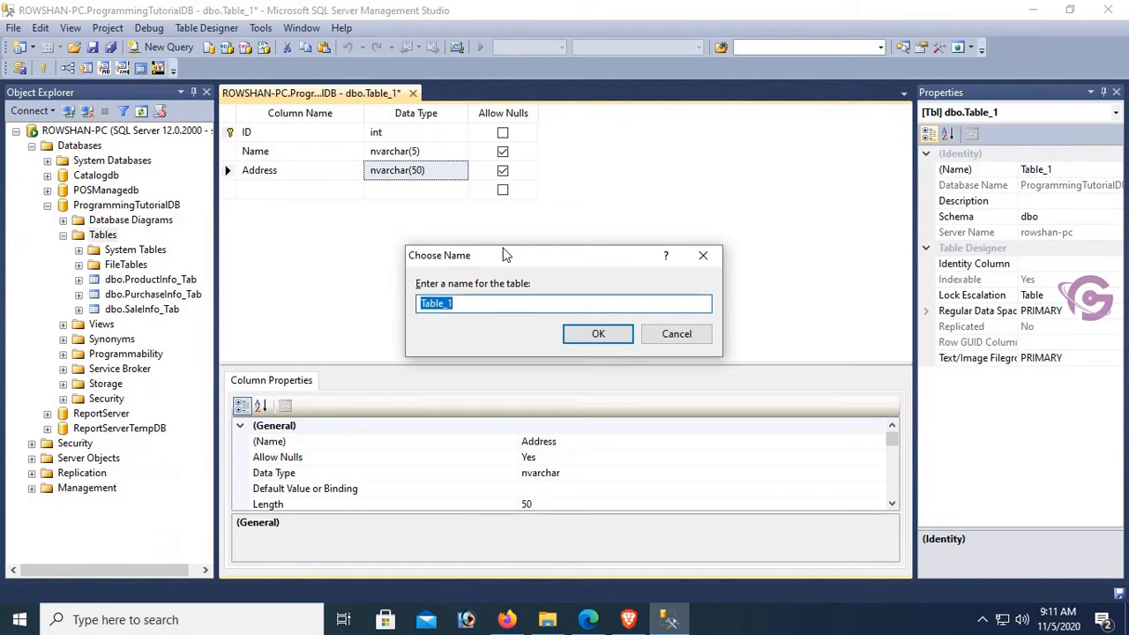
Save the table design with the name Test_Tab.
{"action": "type", "text": "Test_Ta"}
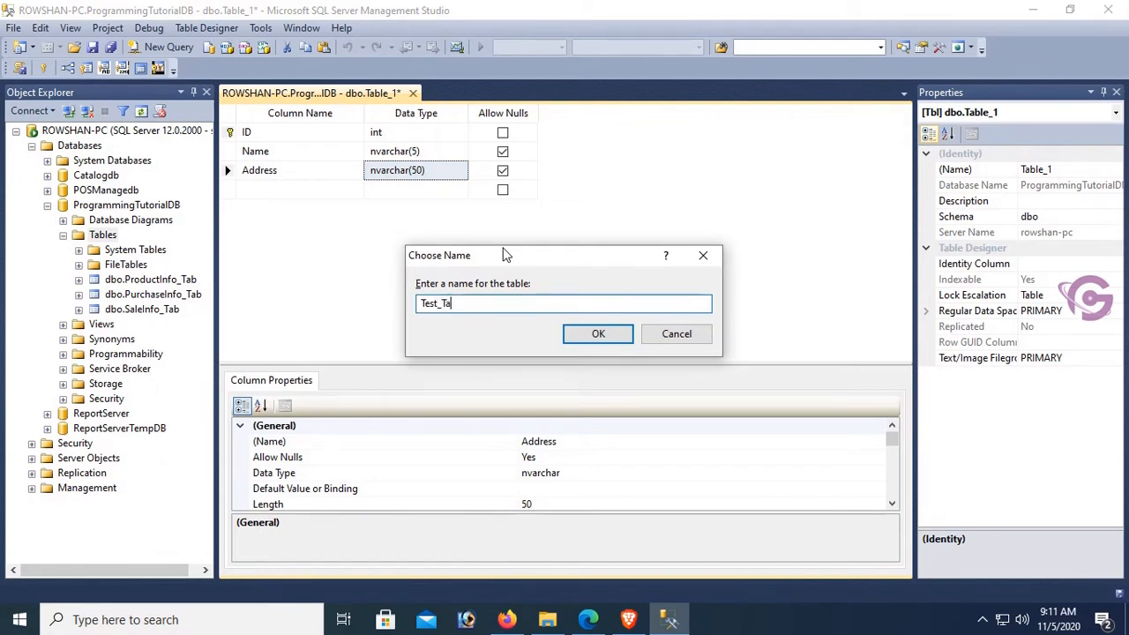
{"action": "left_click", "coordinate": [598, 334]}
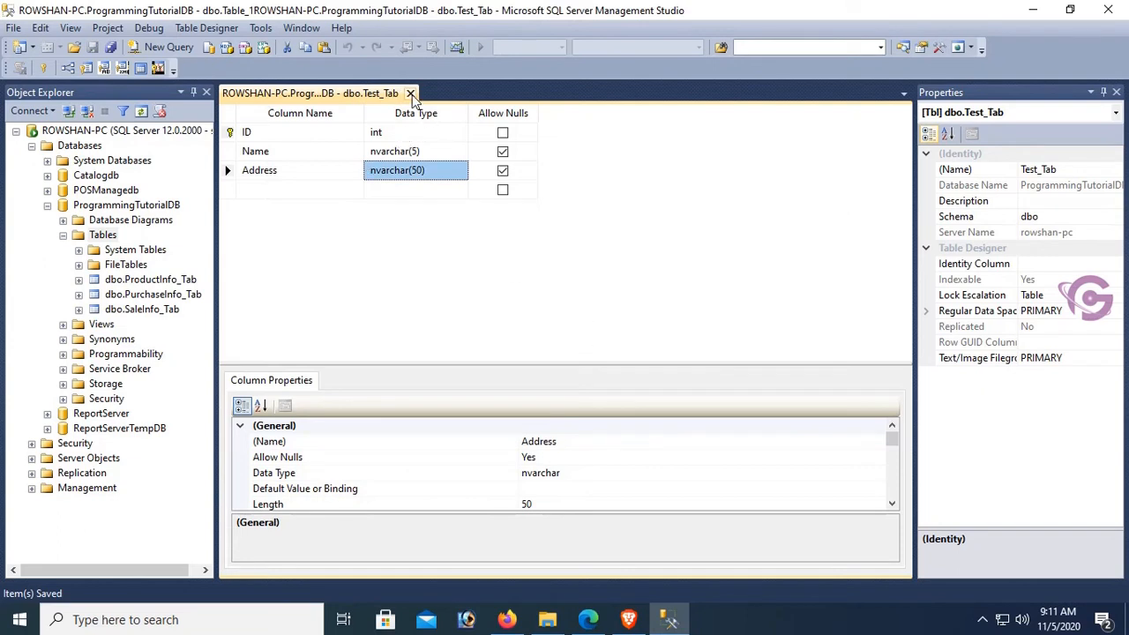
Close the designer, refresh Tables, and expand dbo.Test_Tab's Columns folder.
{"action": "left_click", "coordinate": [410, 92]}
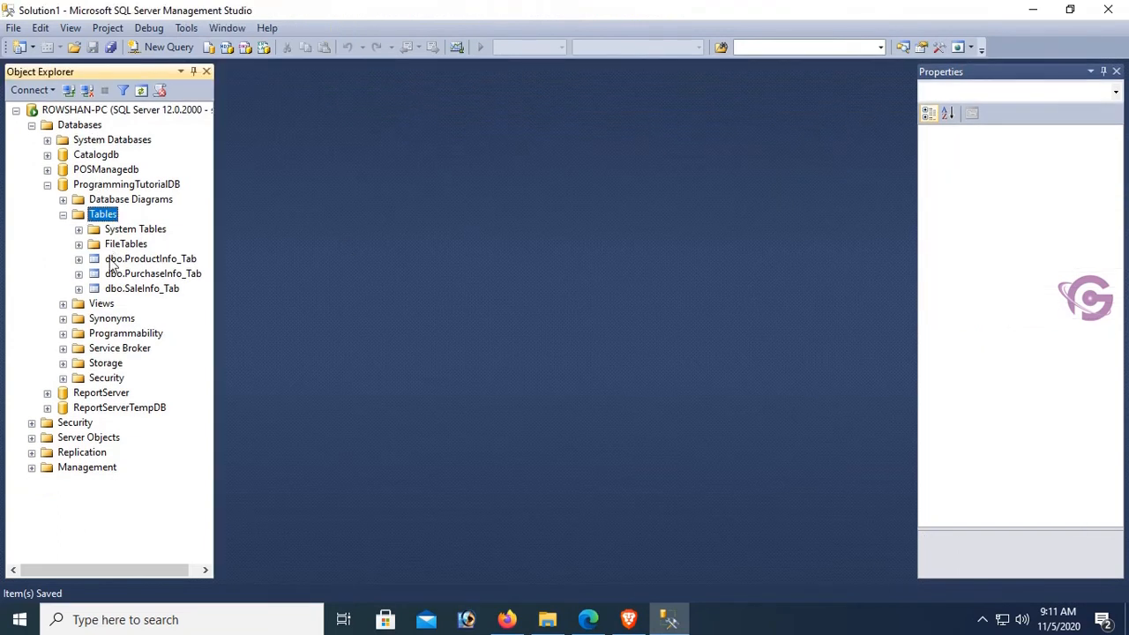
{"action": "right_click", "coordinate": [103, 215]}
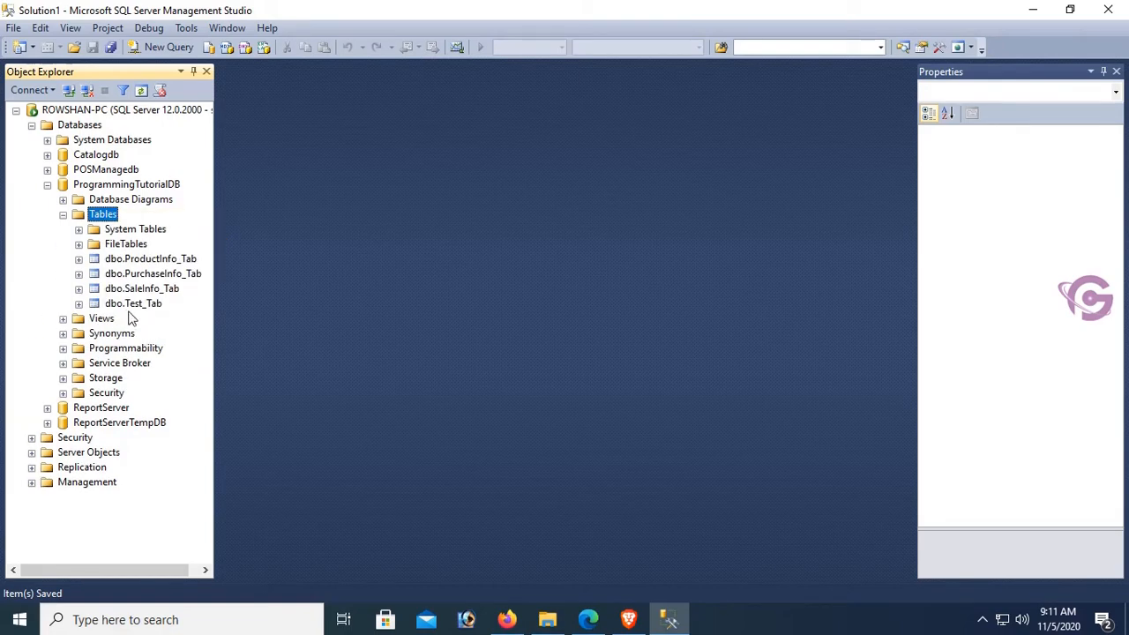
{"action": "left_click", "coordinate": [134, 303]}
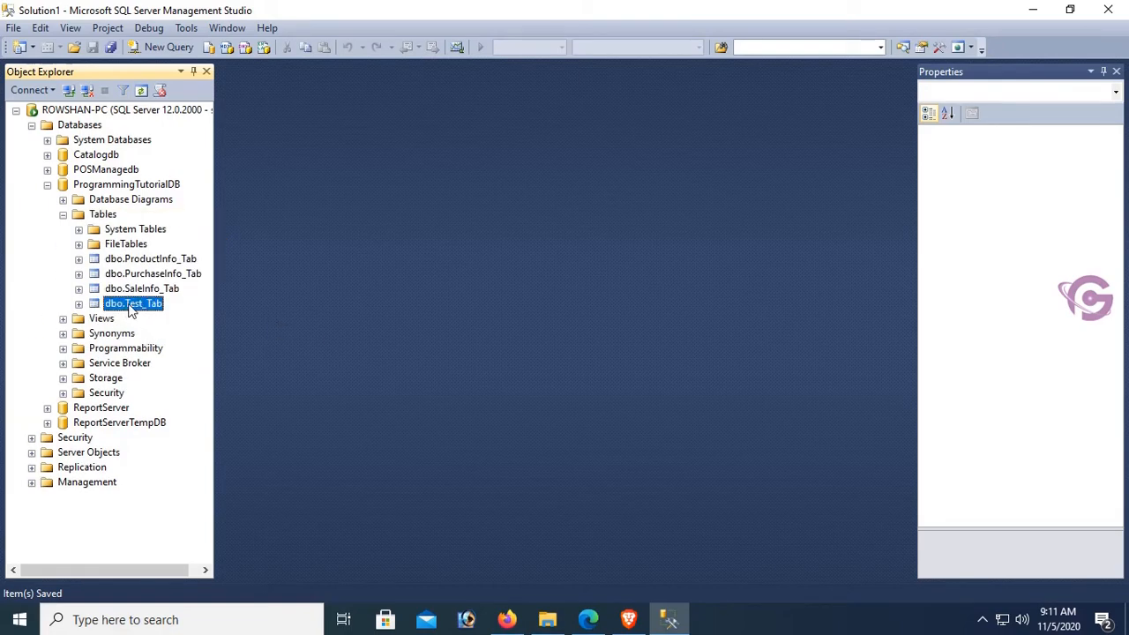
{"action": "left_click", "coordinate": [78, 303]}
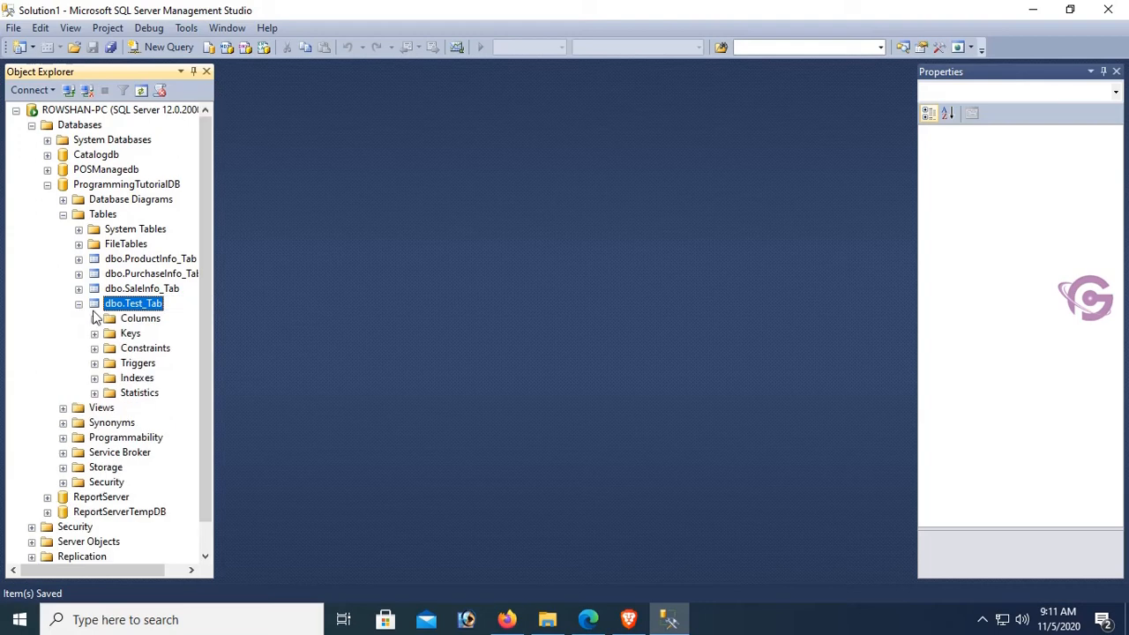
{"action": "left_click", "coordinate": [94, 319]}
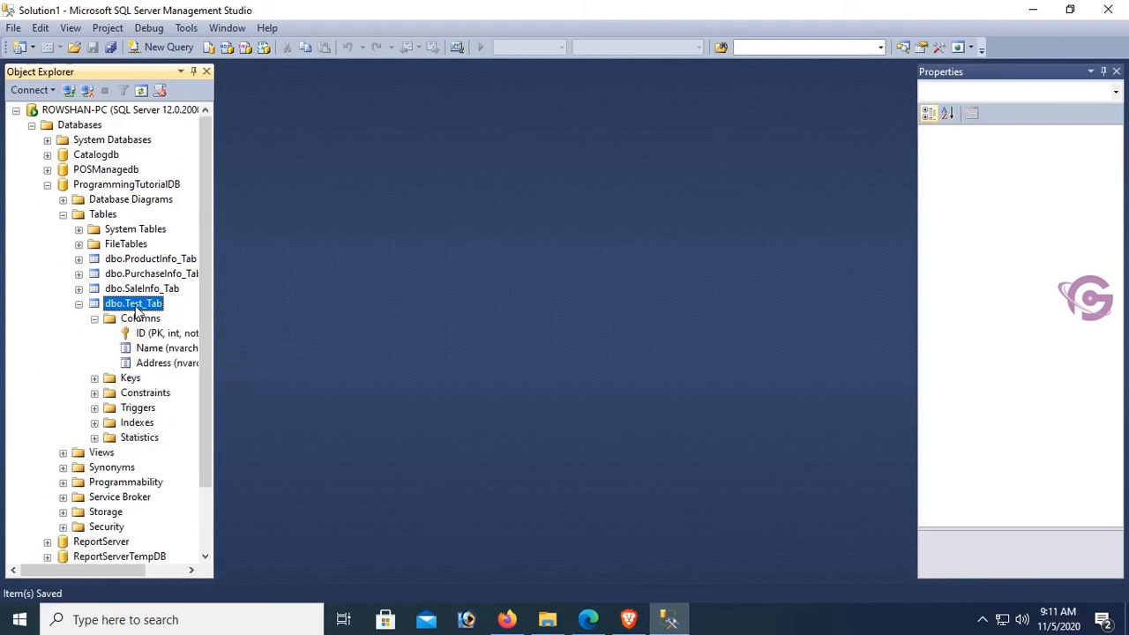
Open Test_Tab's rows for editing, enter 101, Trump, USA, and start row ID 102.
{"action": "right_click", "coordinate": [133, 302]}
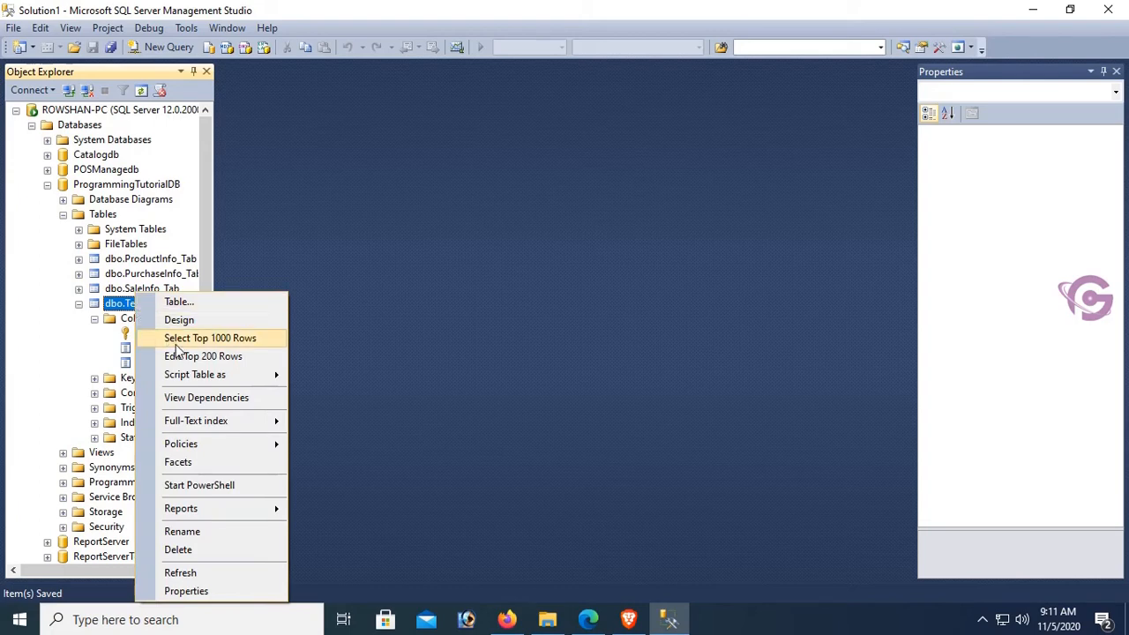
{"action": "left_click", "coordinate": [203, 355]}
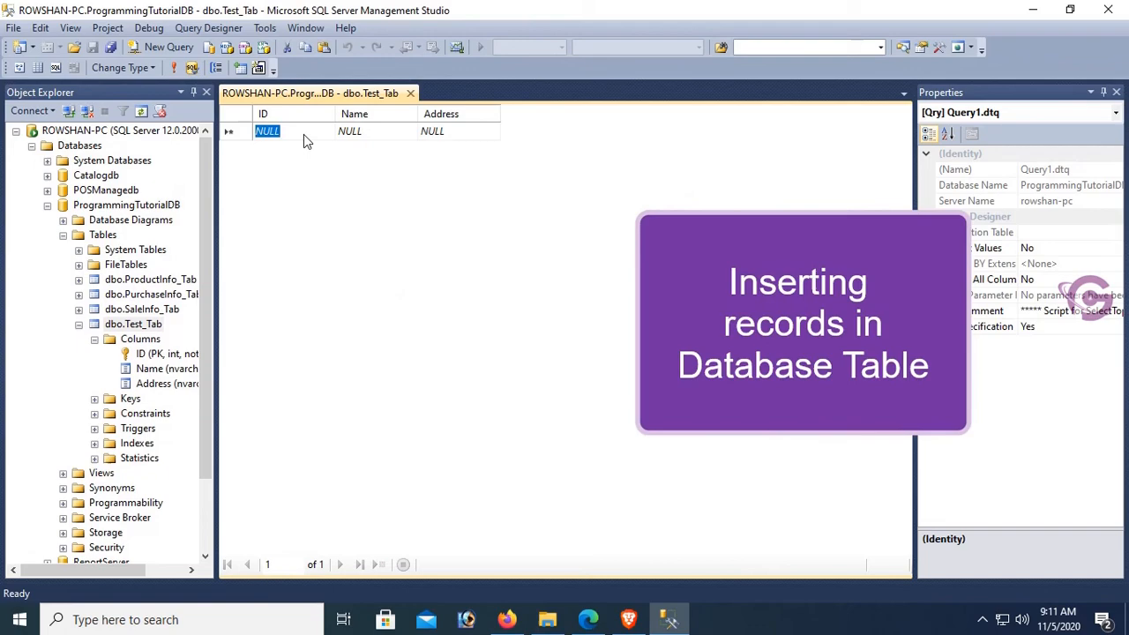
{"action": "type", "text": "101"}
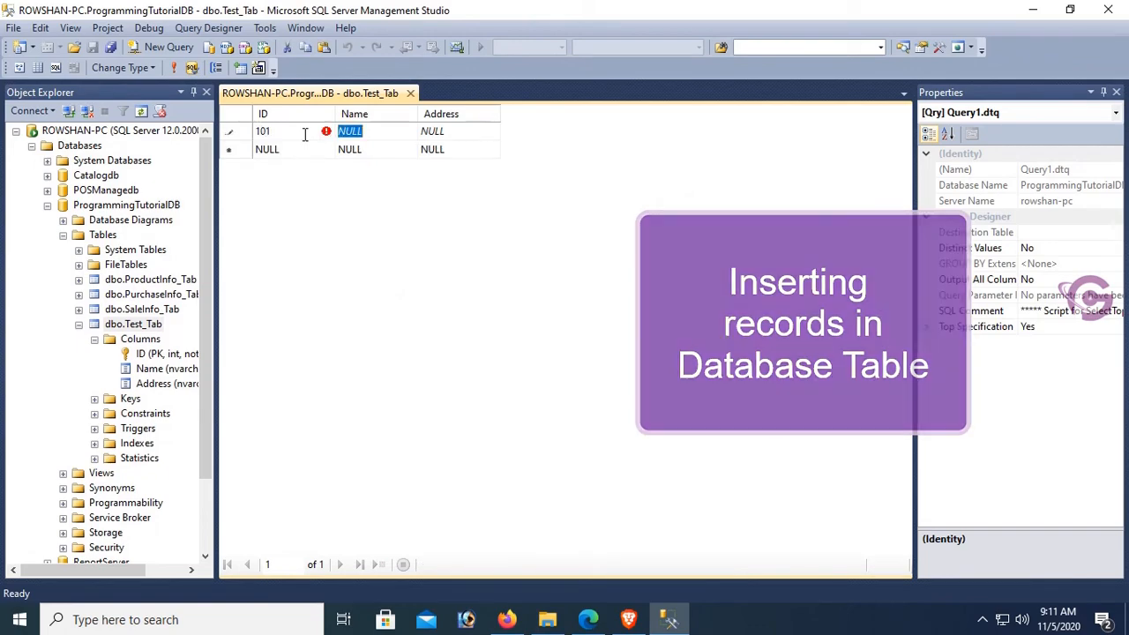
{"action": "type", "text": "Tr"}
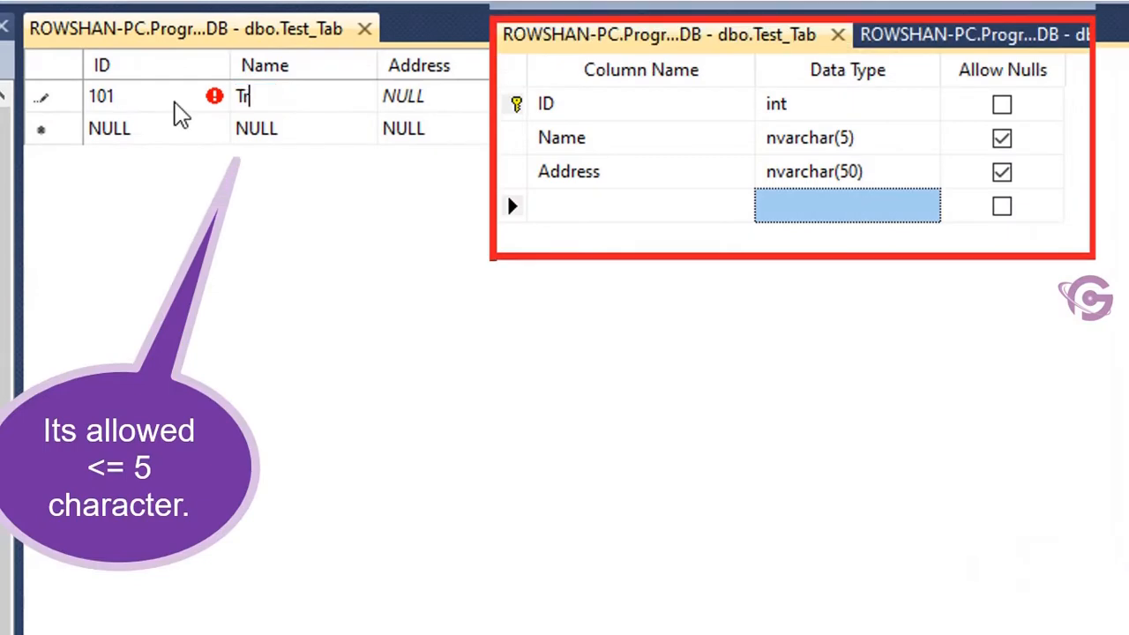
{"action": "type", "text": "ump"}
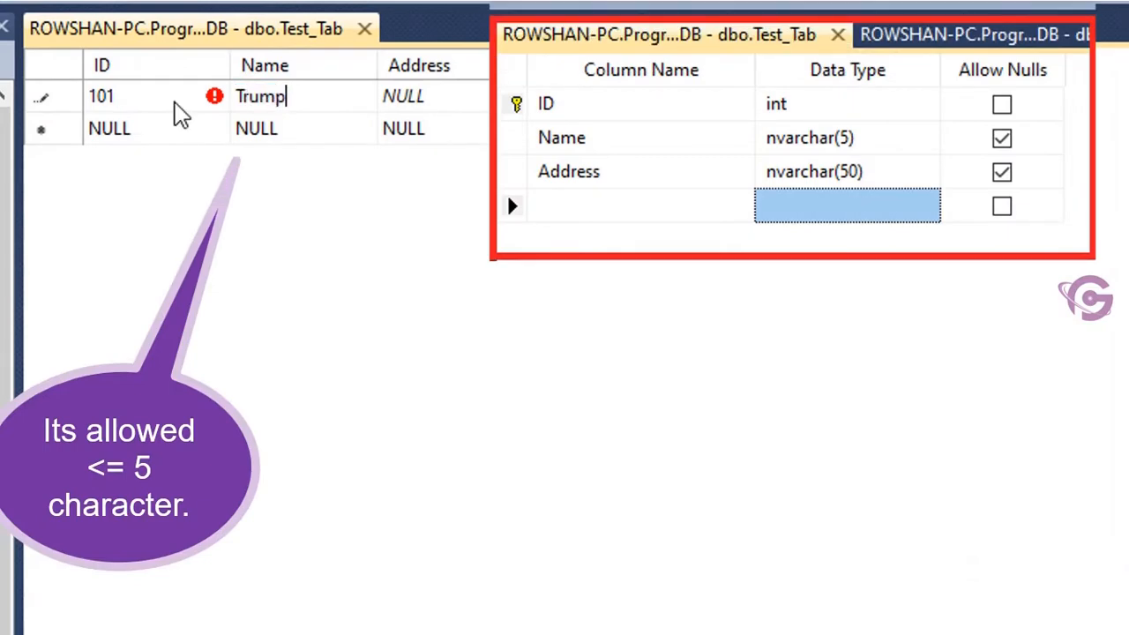
{"action": "left_click", "coordinate": [403, 96]}
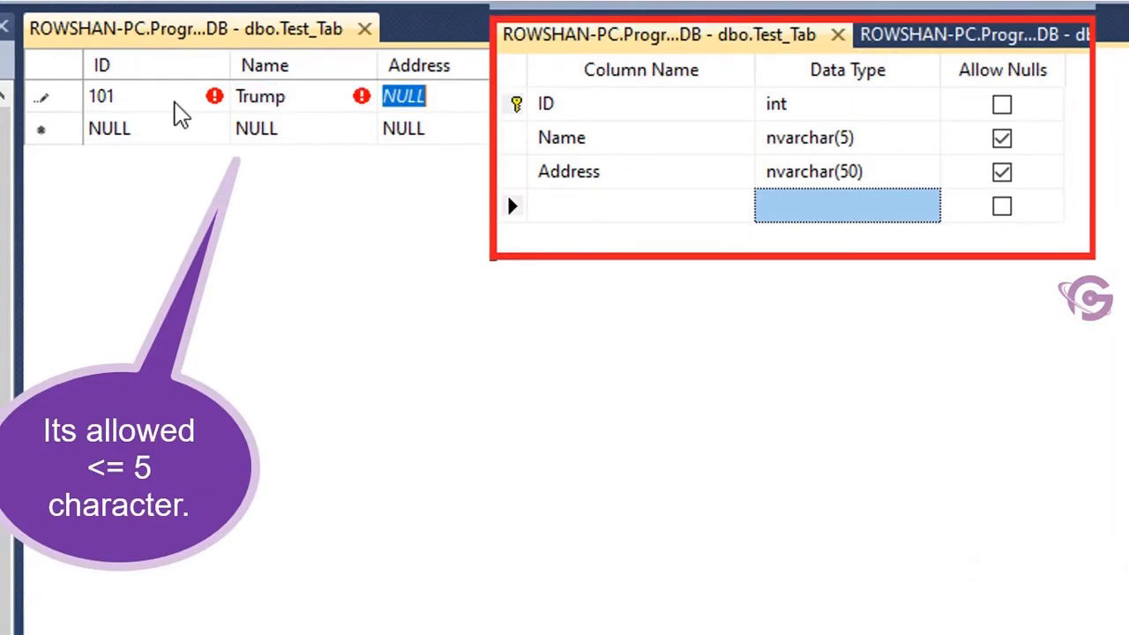
{"action": "type", "text": "USA"}
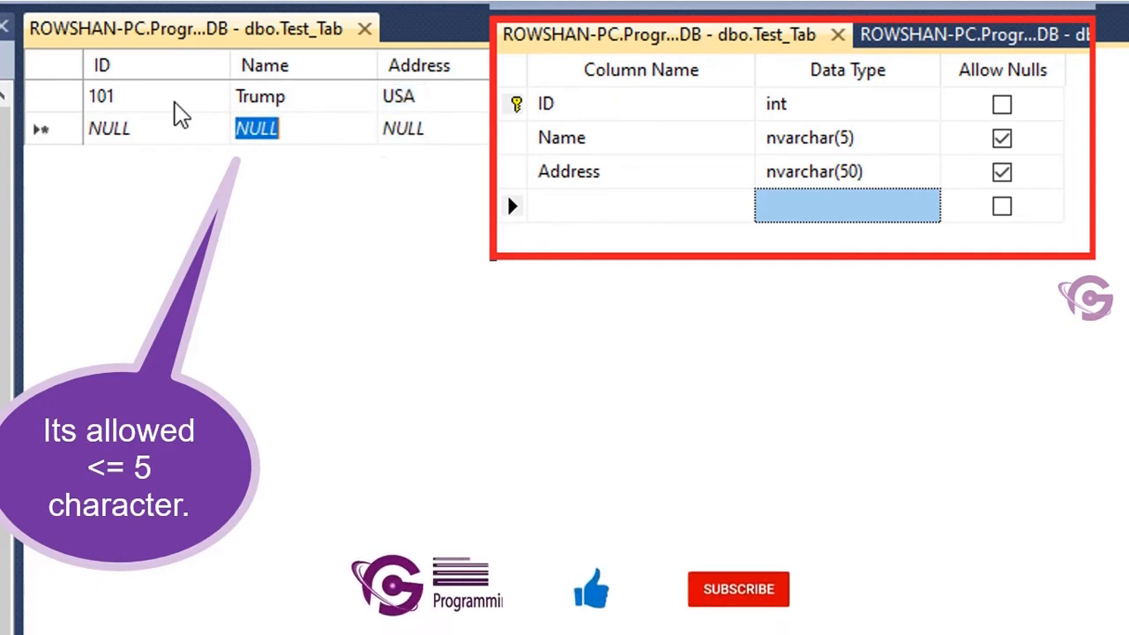
{"action": "type", "text": "102"}
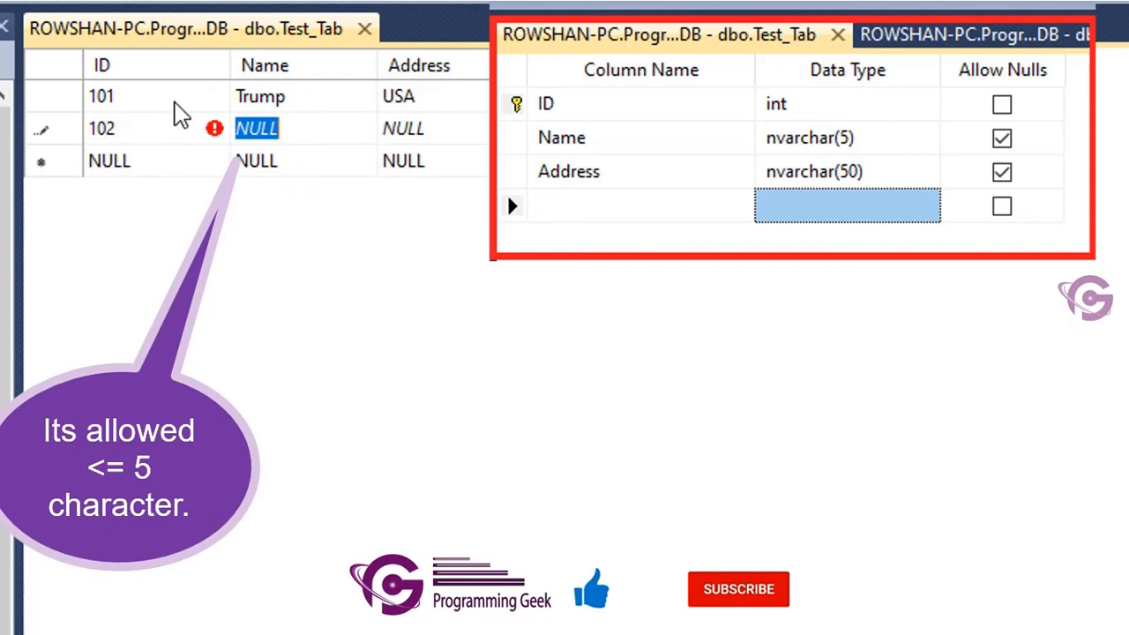
Enter Christina and USA for record 102, dismissing the repeated truncation errors.
{"action": "type", "text": "Christina"}
{"action": "left_click", "coordinate": [433, 128]}
{"action": "type", "text": "USA"}
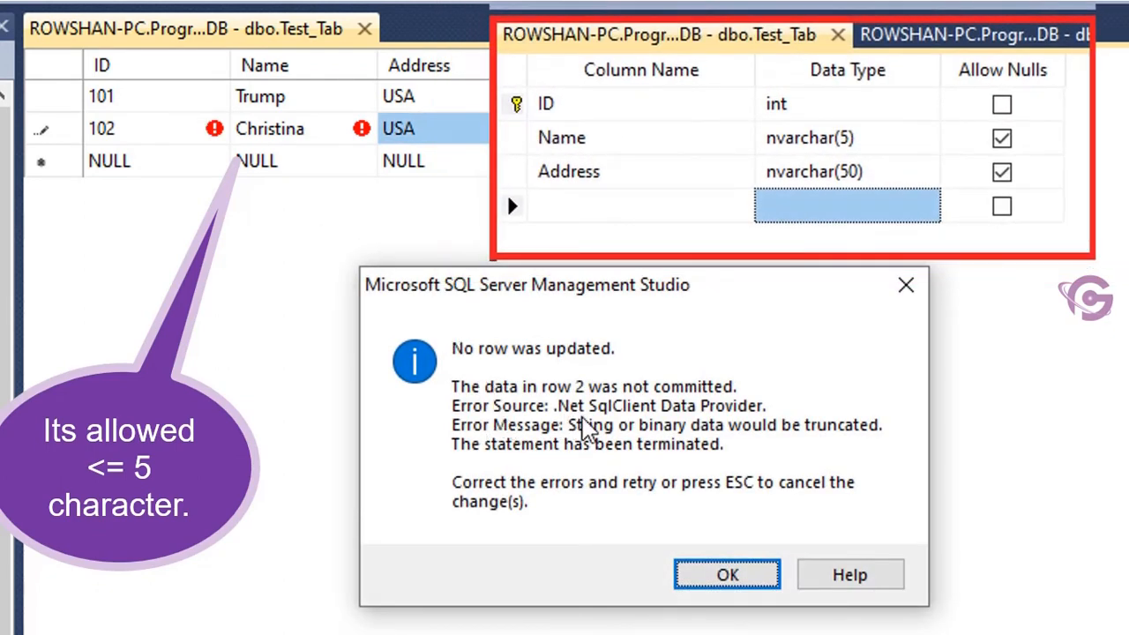
{"action": "mouse_move", "coordinate": [780, 441]}
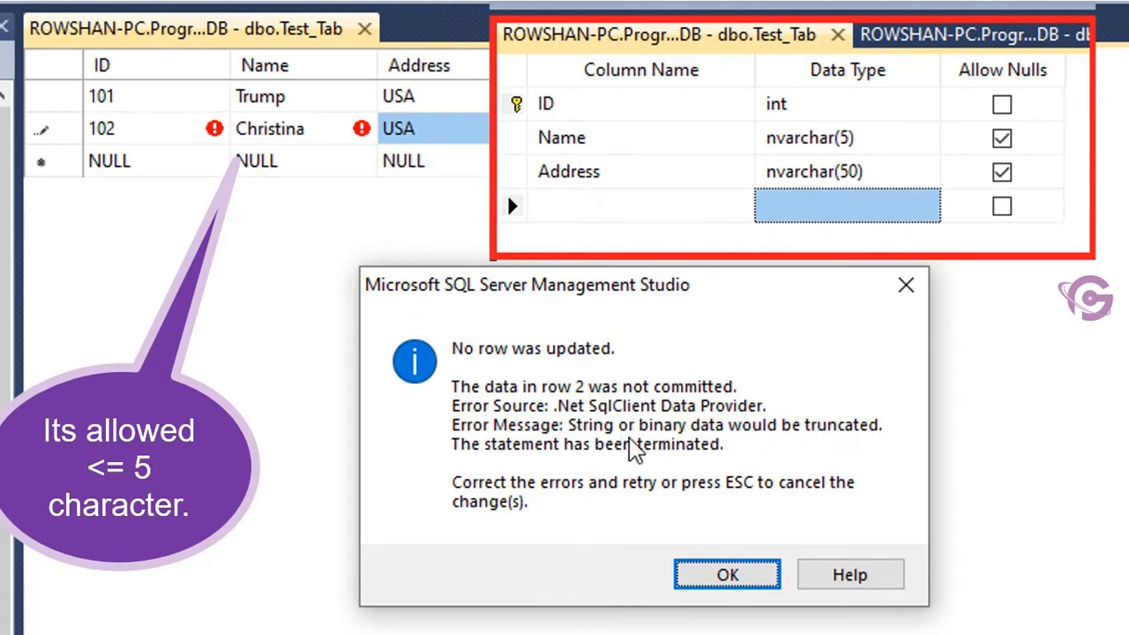
{"action": "mouse_move", "coordinate": [737, 459]}
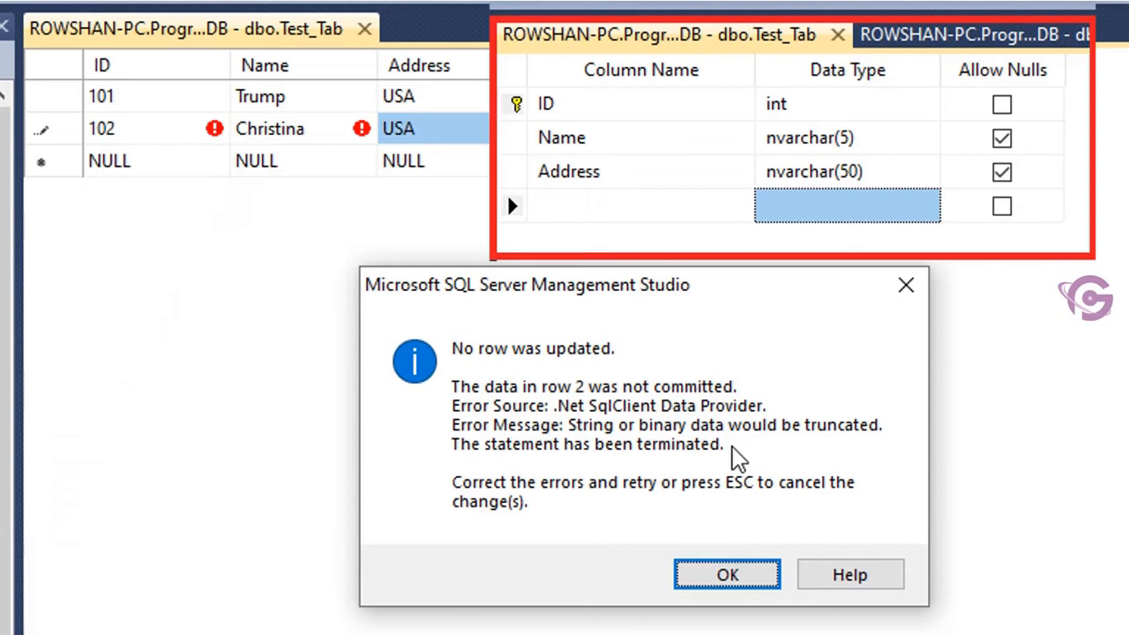
{"action": "left_click", "coordinate": [727, 574]}
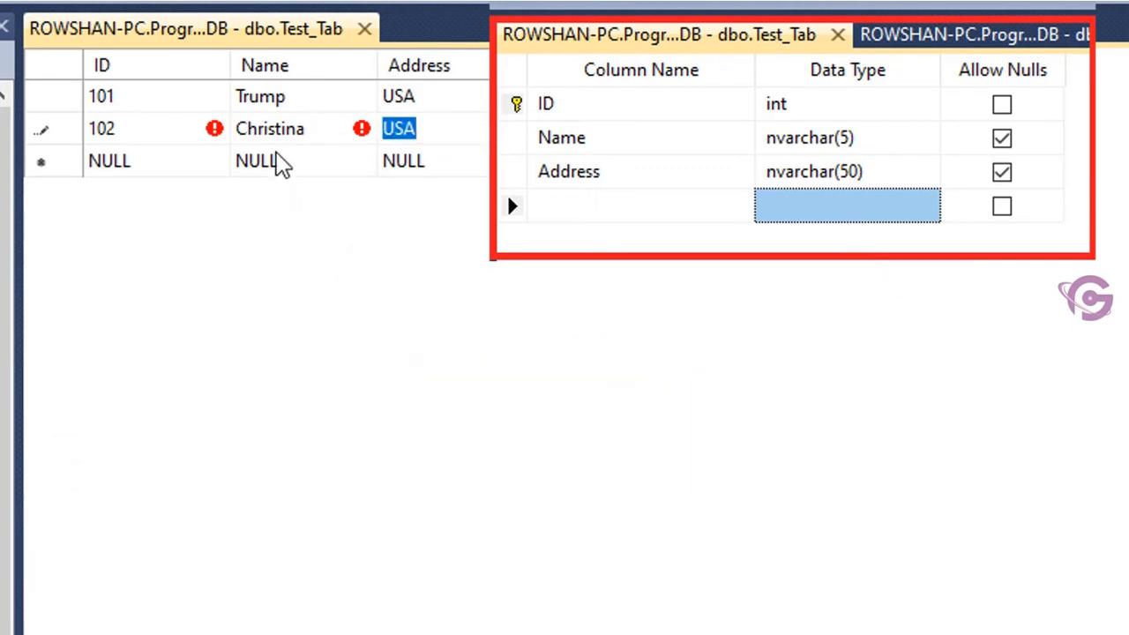
{"action": "left_click", "coordinate": [274, 128]}
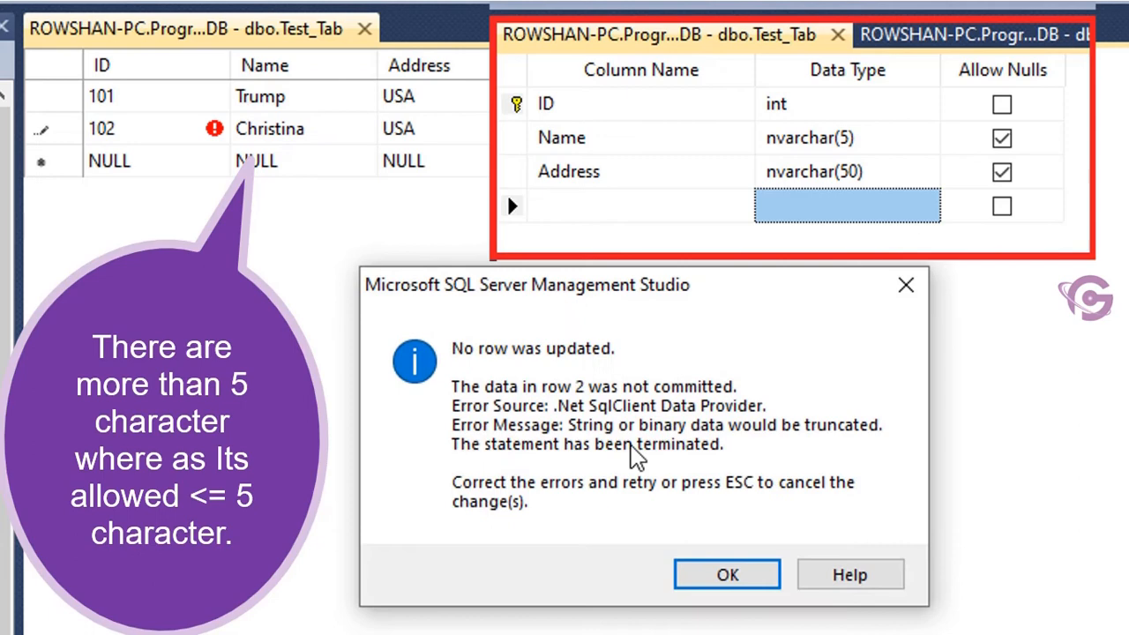
{"action": "left_click", "coordinate": [727, 574]}
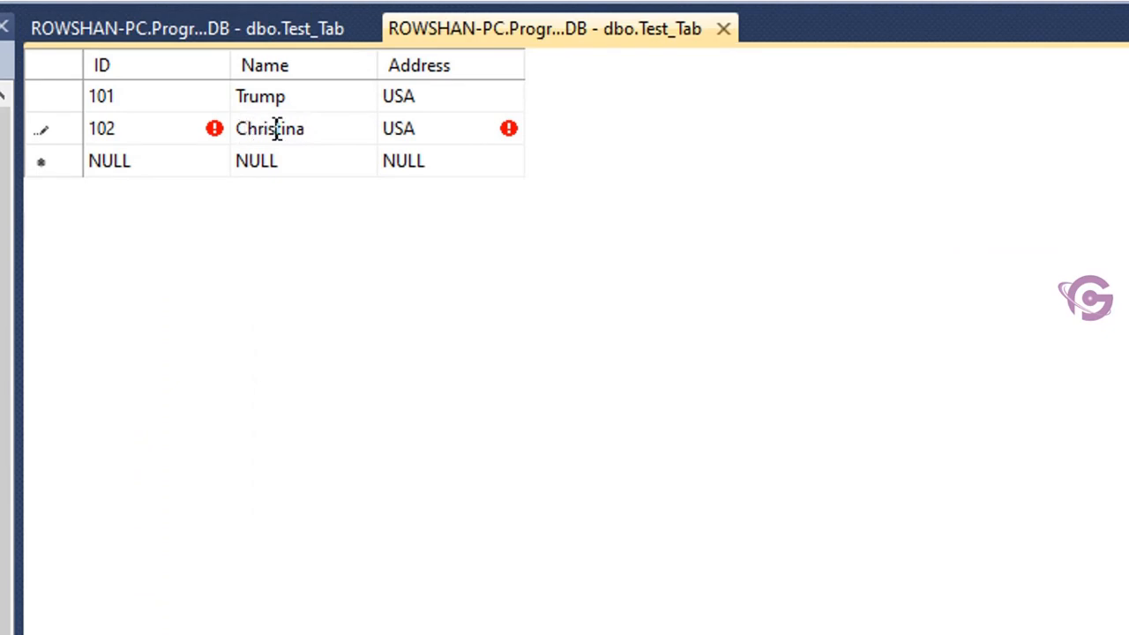
Edit record 102's Name to Chris, dismissing the truncation error for Christ.
{"action": "double_click", "coordinate": [286, 127]}
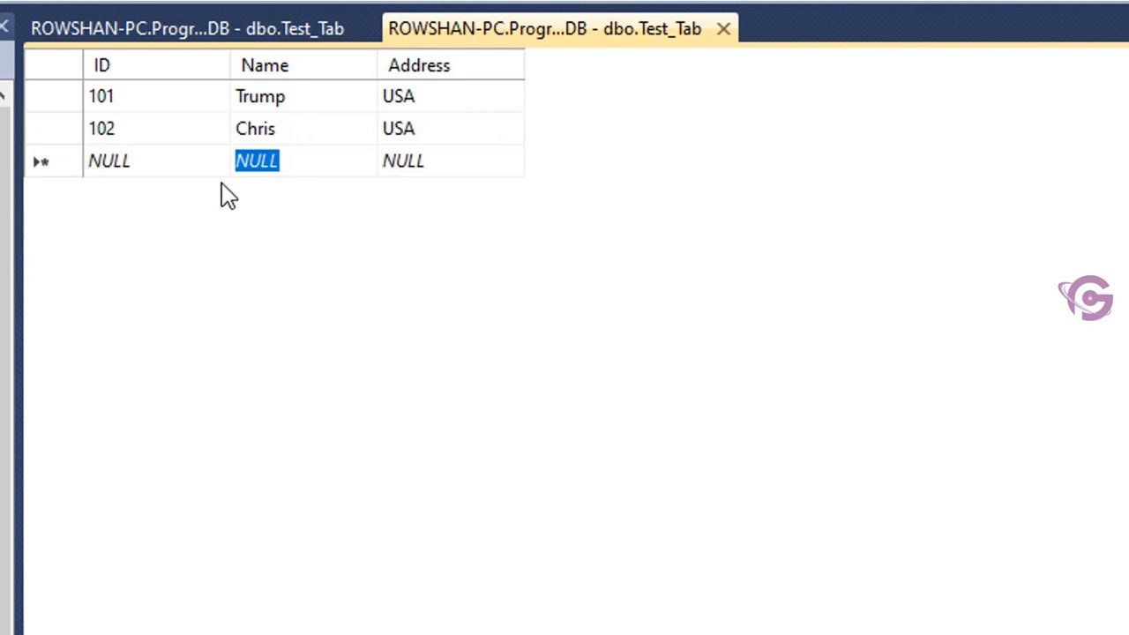
{"action": "left_click", "coordinate": [291, 128]}
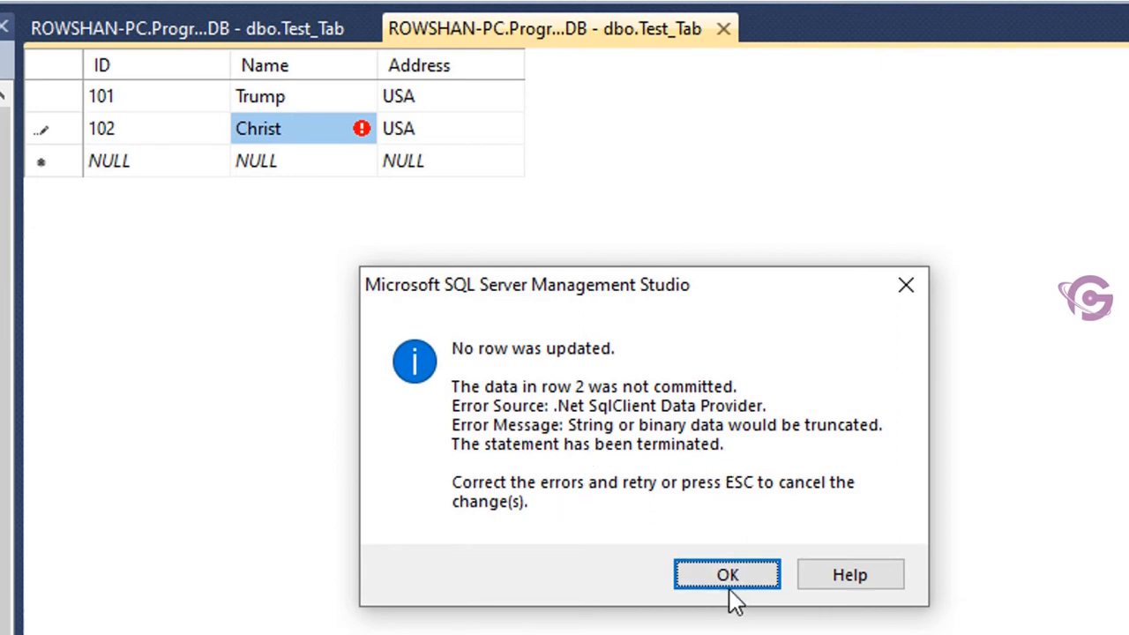
{"action": "left_click", "coordinate": [727, 575]}
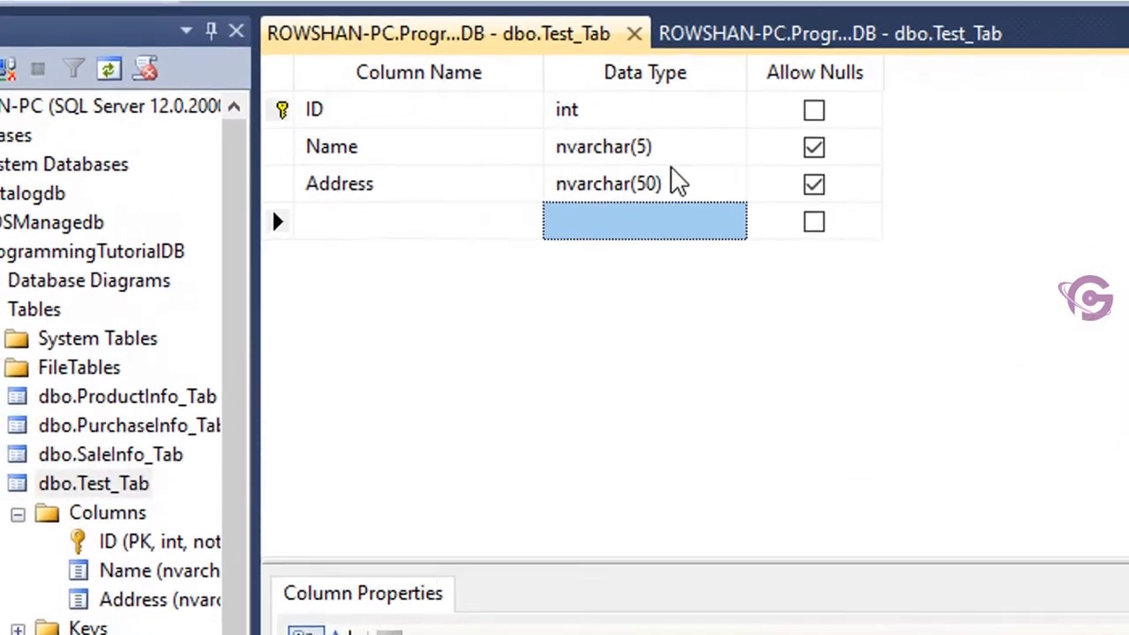
Change Name's data type to nvarchar(15), try saving, then cancel the blocked save.
{"action": "left_click", "coordinate": [605, 146]}
{"action": "type", "text": "1"}
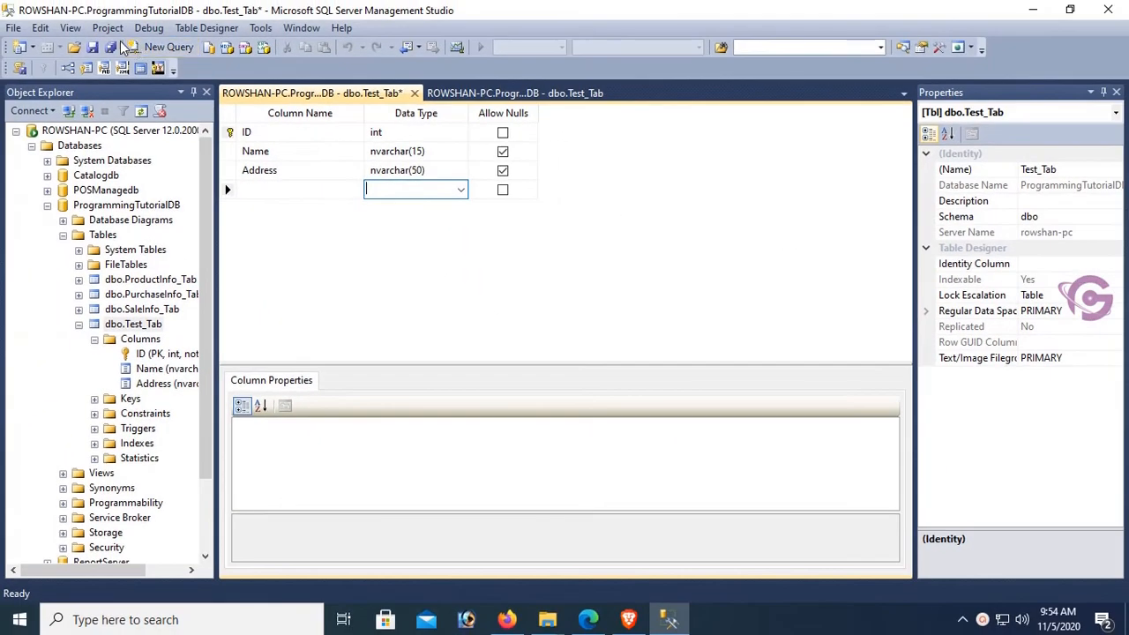
{"action": "left_click", "coordinate": [74, 47]}
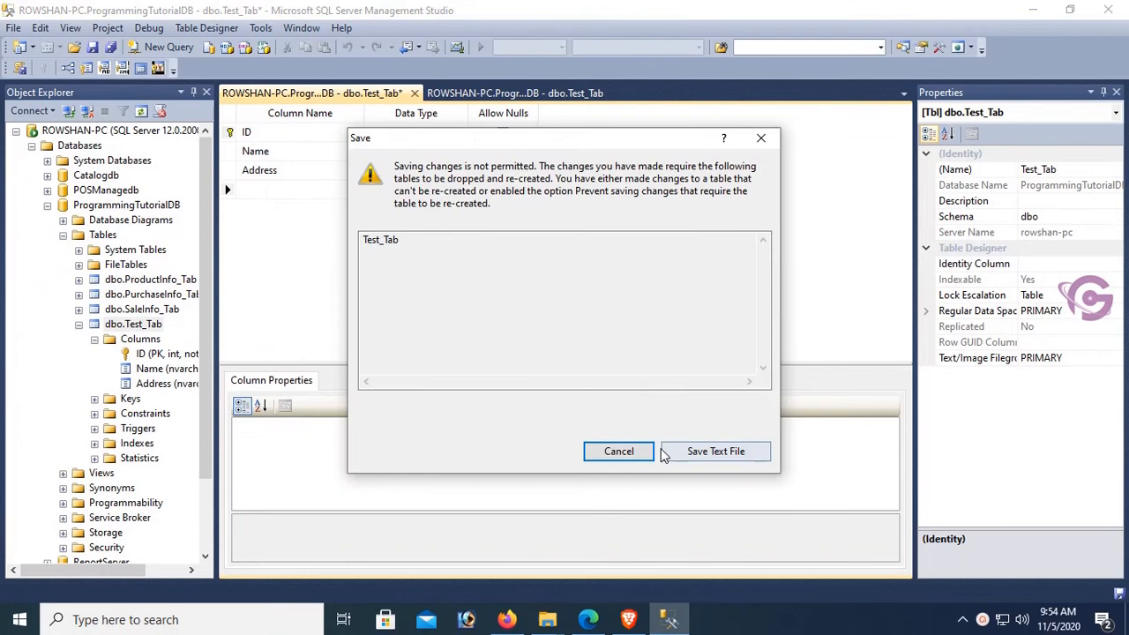
{"action": "mouse_move", "coordinate": [619, 451]}
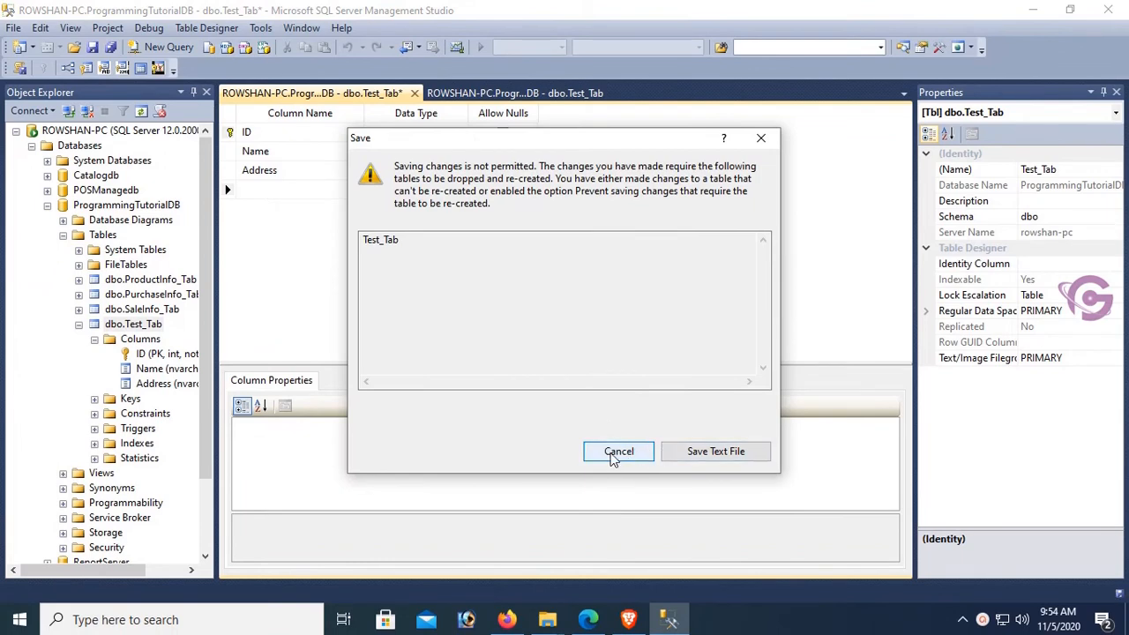
{"action": "left_click", "coordinate": [618, 451]}
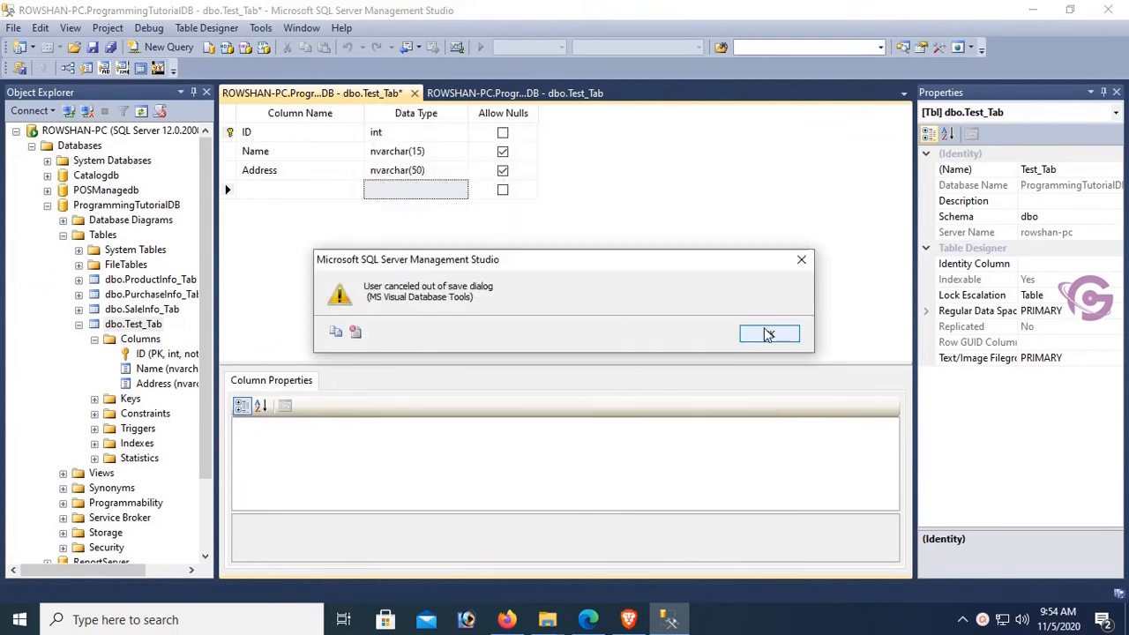
{"action": "left_click", "coordinate": [769, 333]}
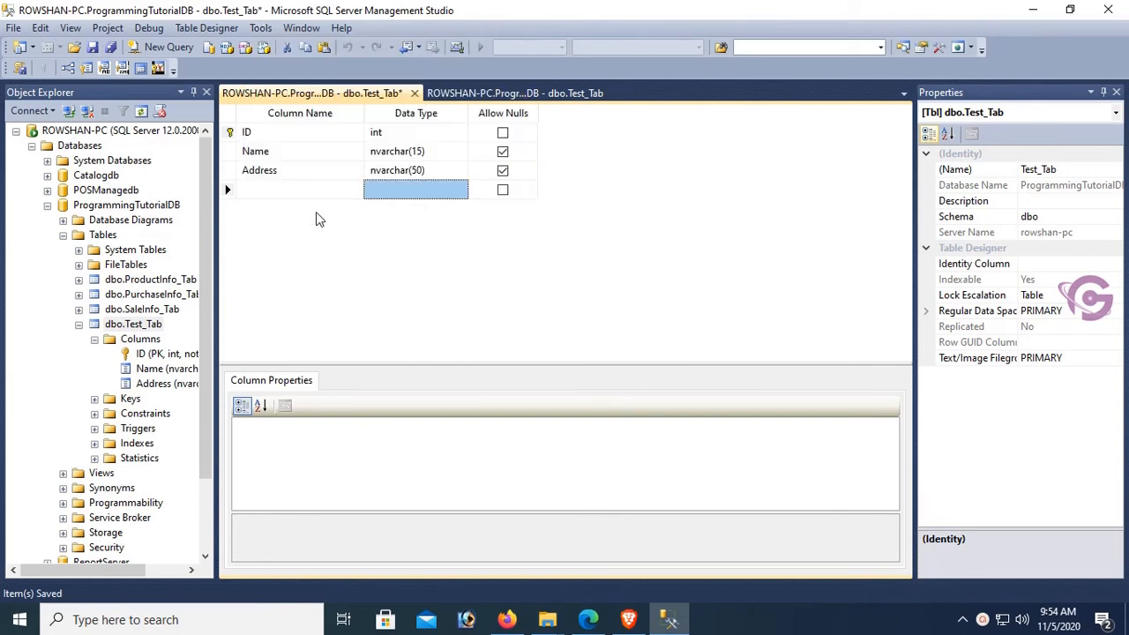
In Tools > Options > Table and Database Designers, uncheck 'Prevent saving changes that require table re-creation'.
{"action": "left_click", "coordinate": [261, 27]}
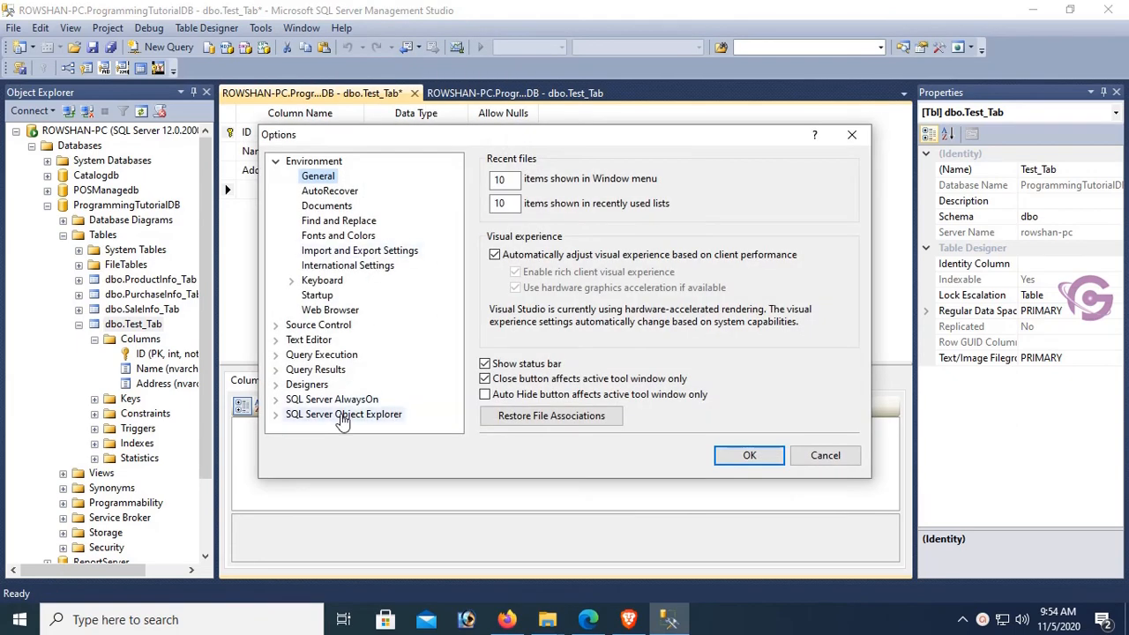
{"action": "left_click", "coordinate": [307, 384]}
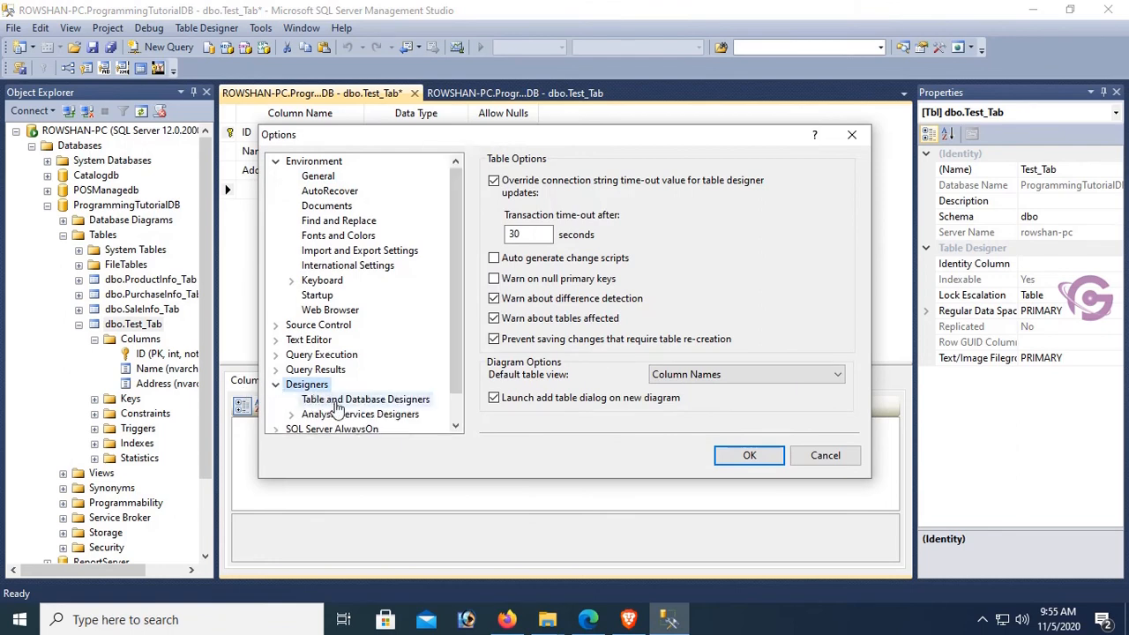
{"action": "mouse_move", "coordinate": [353, 406]}
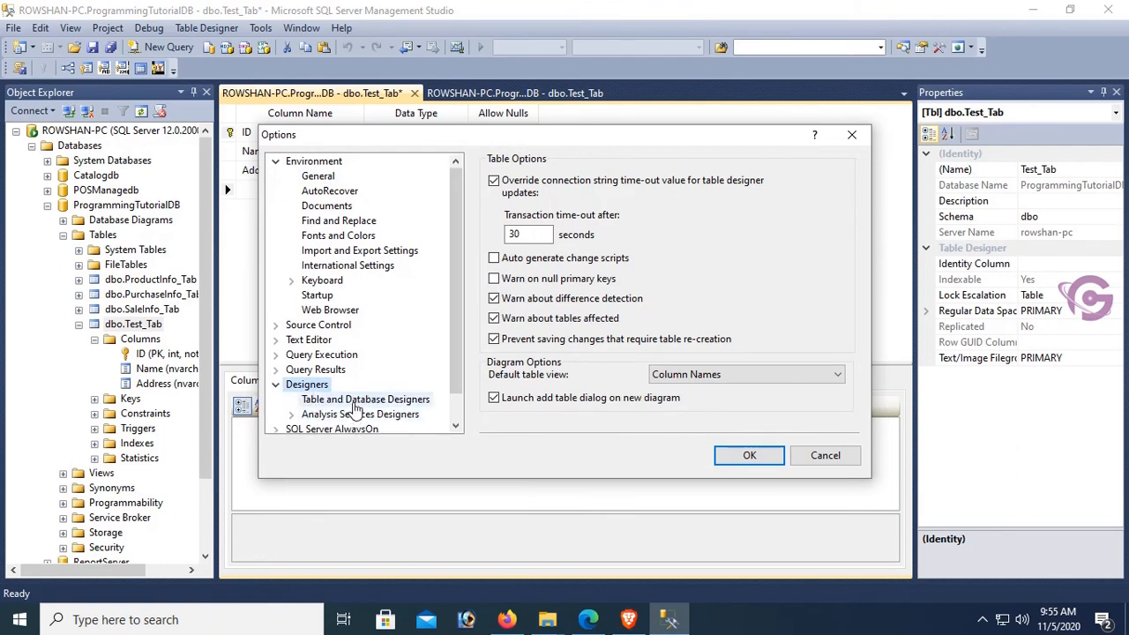
{"action": "left_click", "coordinate": [365, 399]}
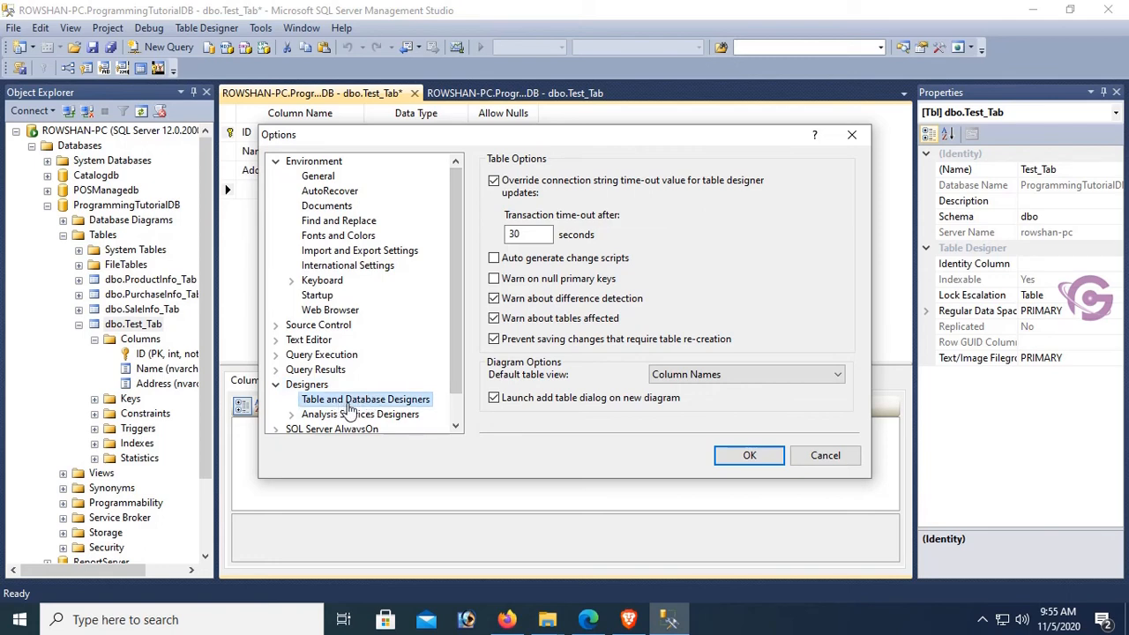
{"action": "left_click", "coordinate": [359, 414]}
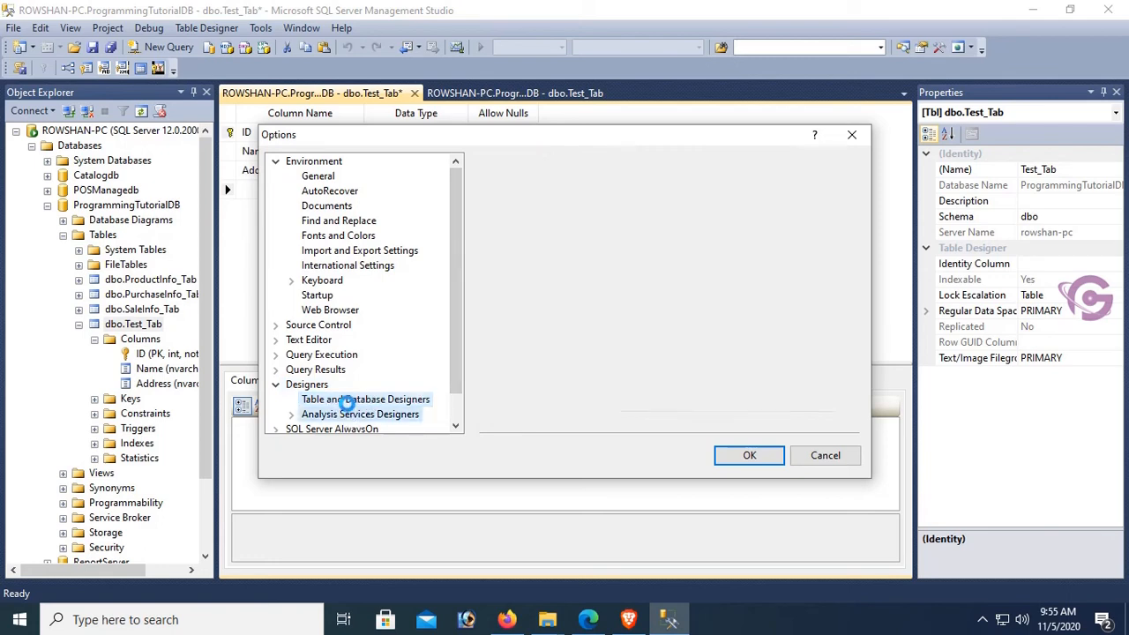
{"action": "left_click", "coordinate": [365, 399]}
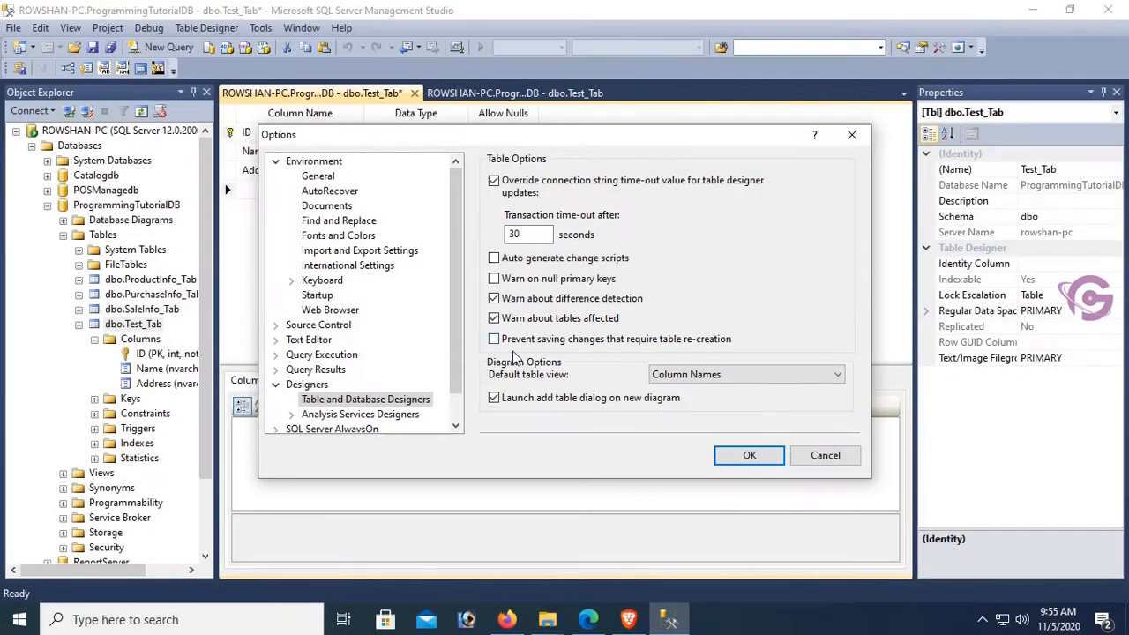
{"action": "left_click", "coordinate": [749, 456]}
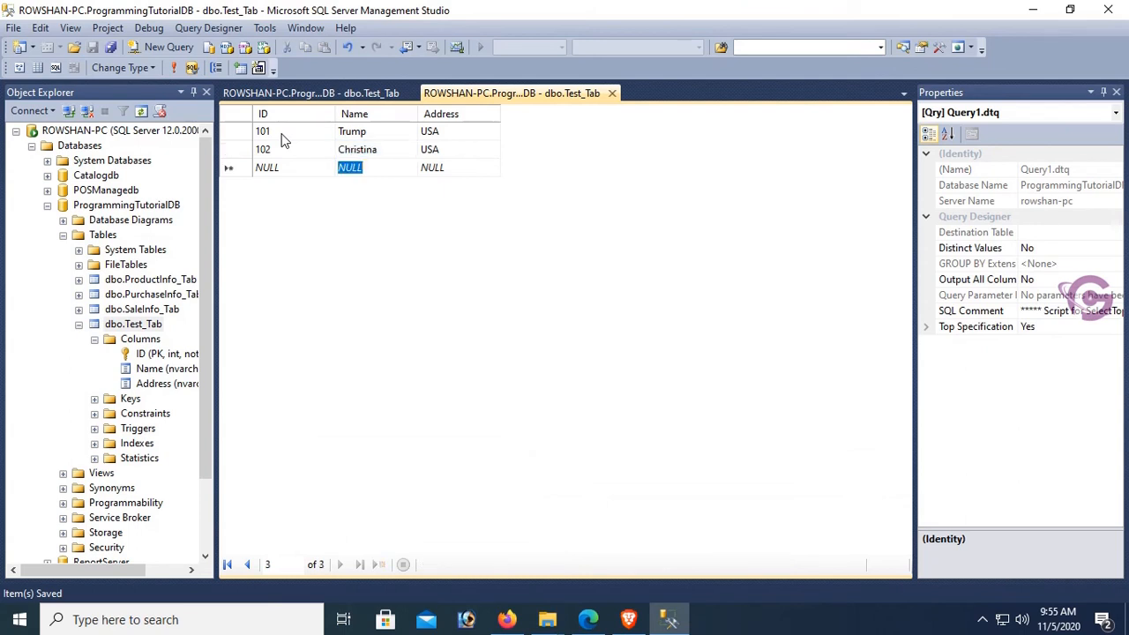
Confirm record 102 in the Test_Tab grid now reads Christina, USA.
{"action": "left_click", "coordinate": [357, 149]}
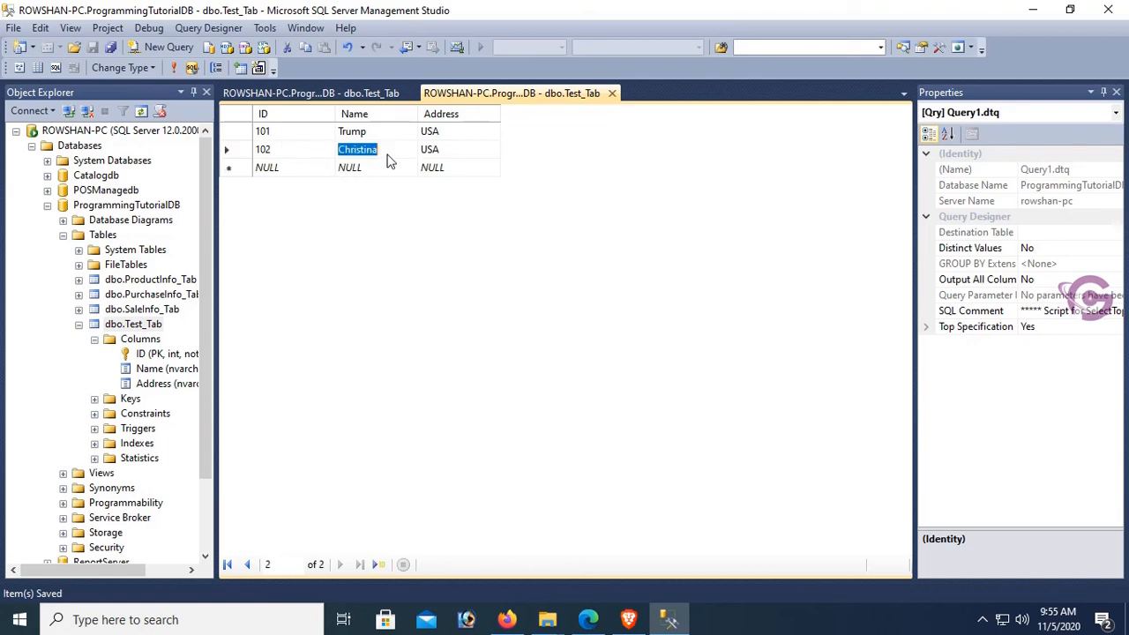